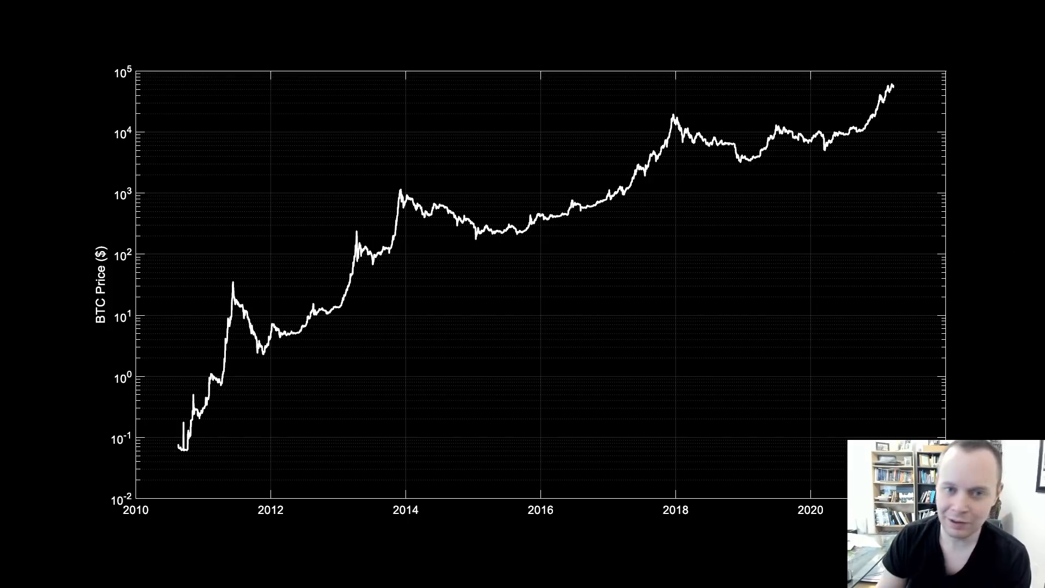
{"action": "mouse_move", "coordinate": [153, 326]}
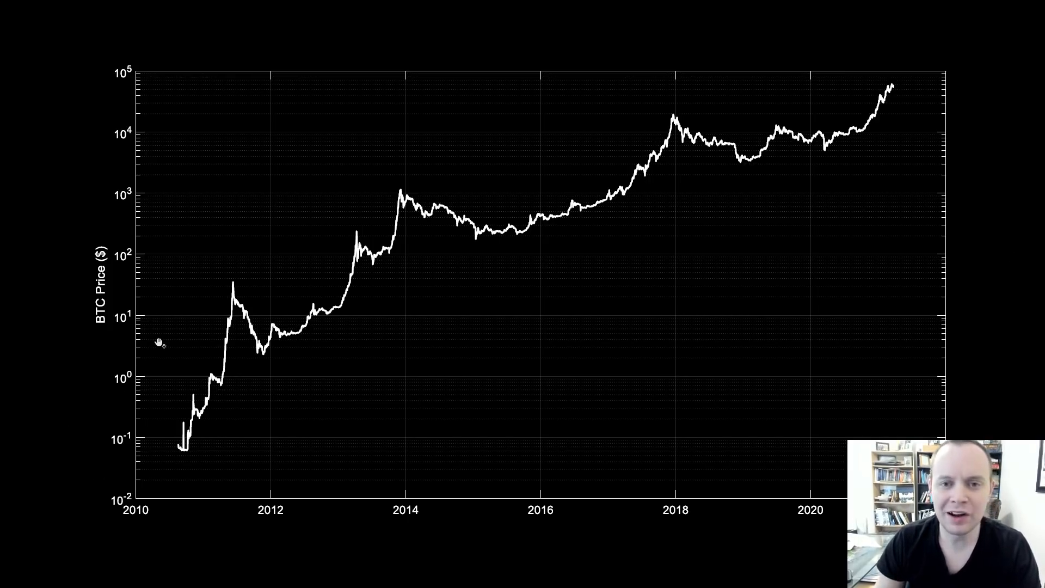
{"action": "mouse_move", "coordinate": [405, 369]}
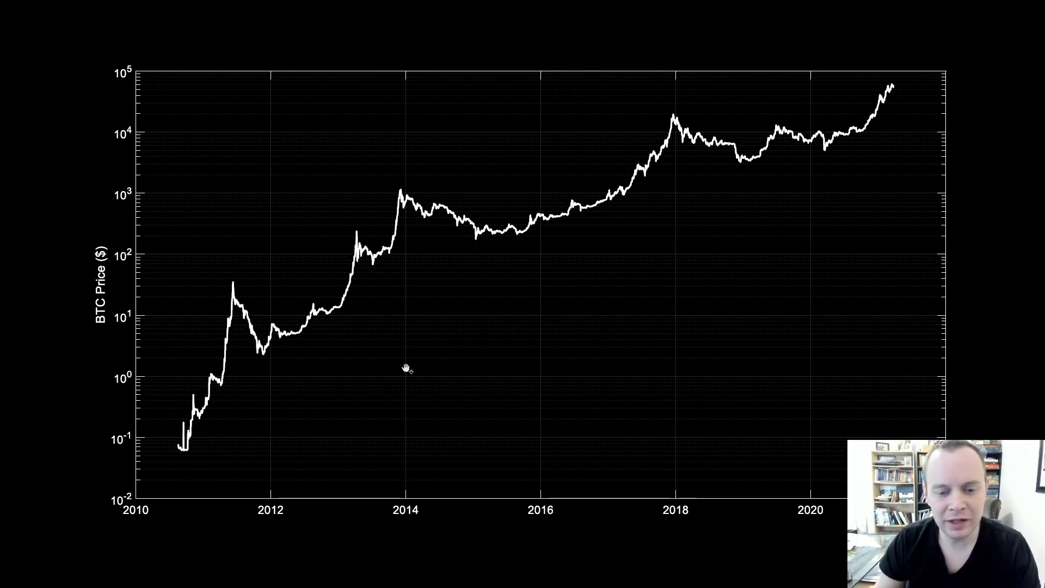
{"action": "mouse_move", "coordinate": [50, 203]}
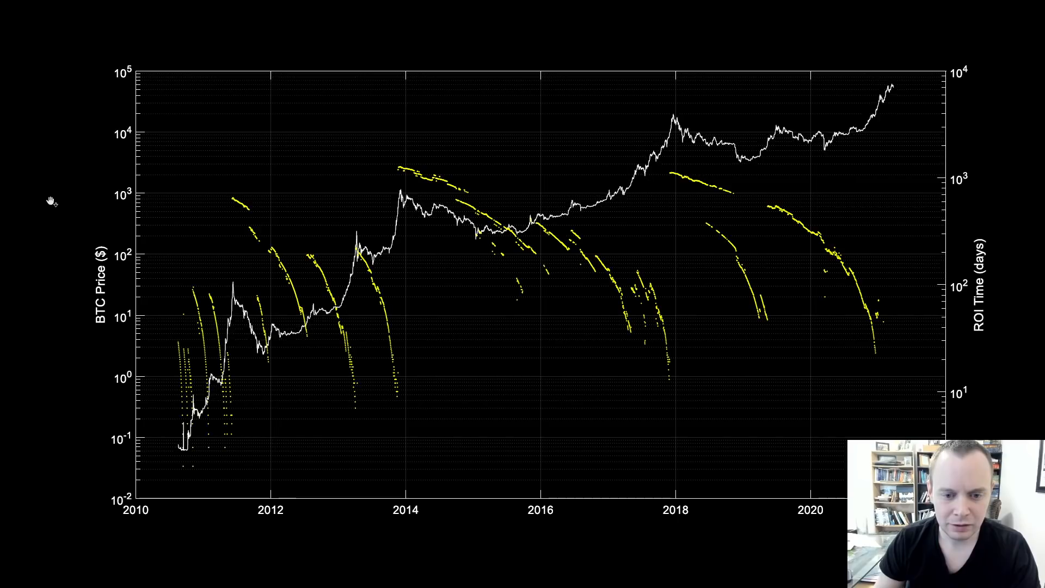
{"action": "mouse_move", "coordinate": [992, 236]}
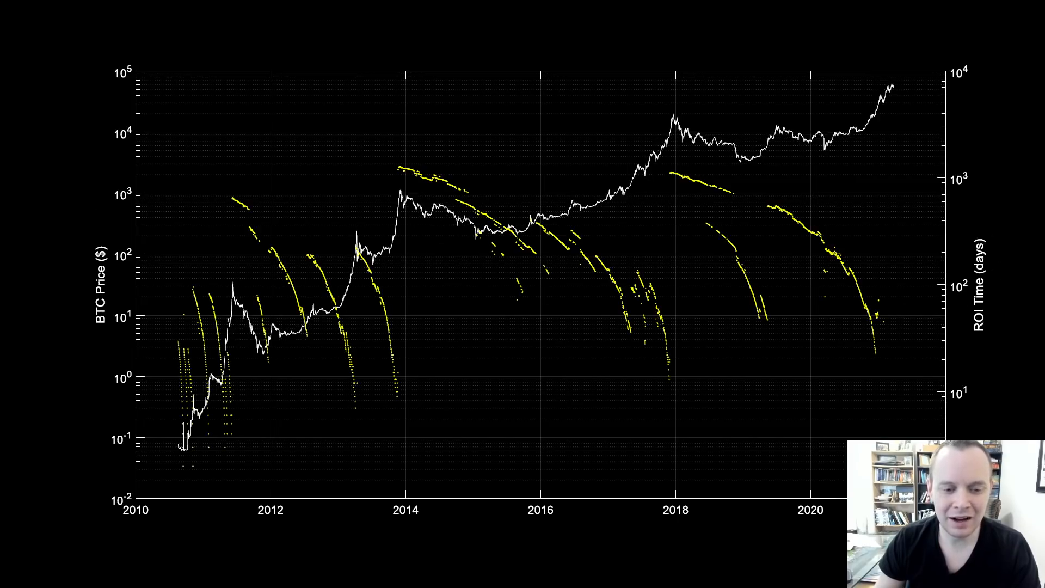
{"action": "mouse_move", "coordinate": [433, 173]}
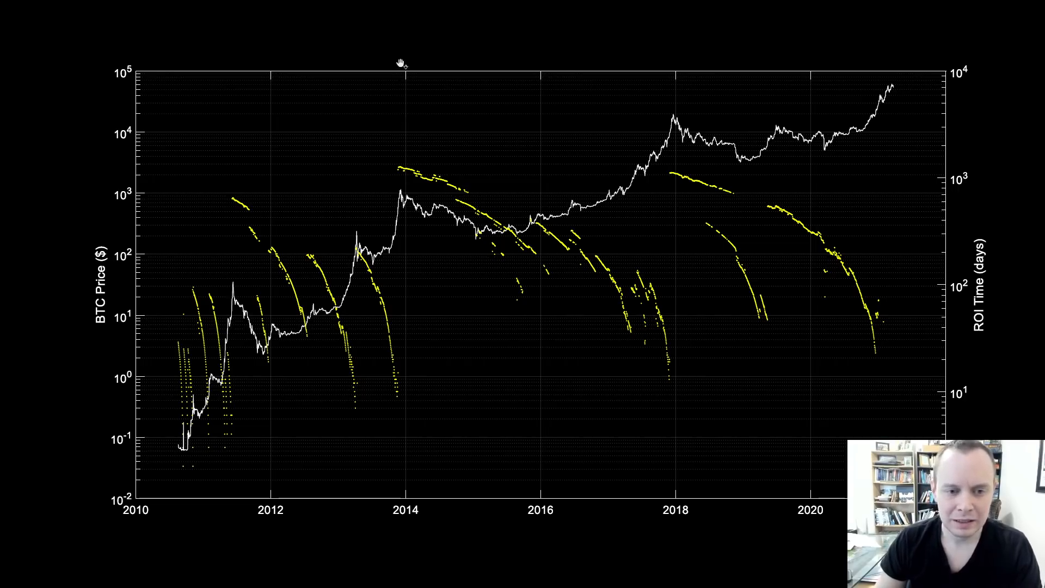
{"action": "mouse_move", "coordinate": [396, 188]}
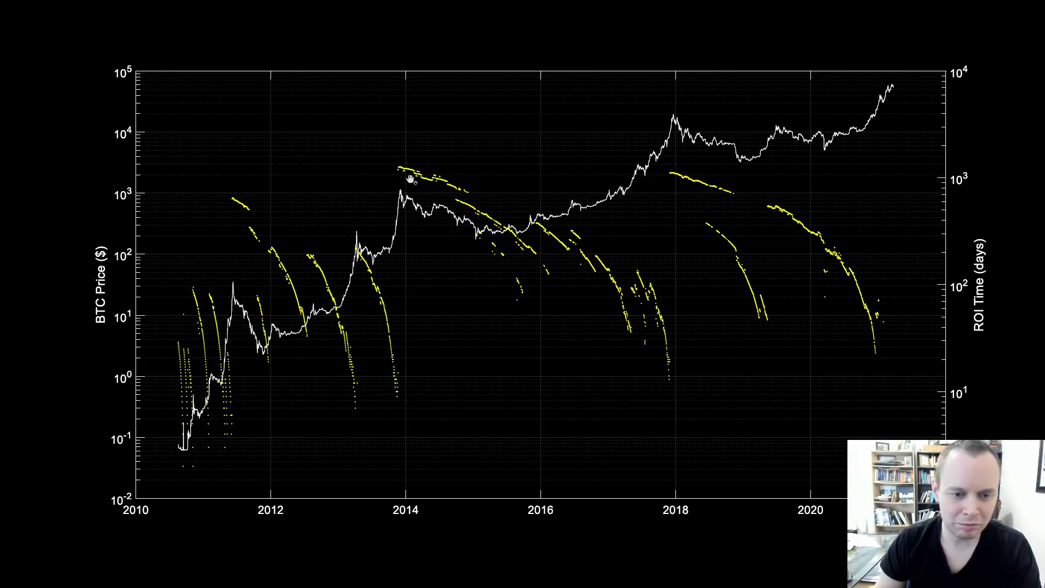
{"action": "mouse_move", "coordinate": [399, 165]}
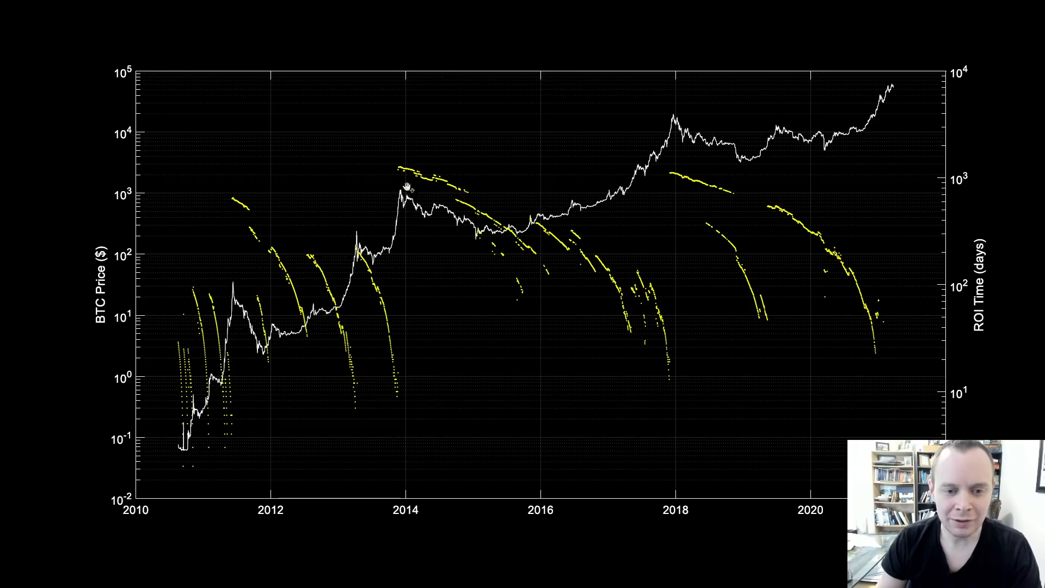
{"action": "mouse_move", "coordinate": [520, 232]}
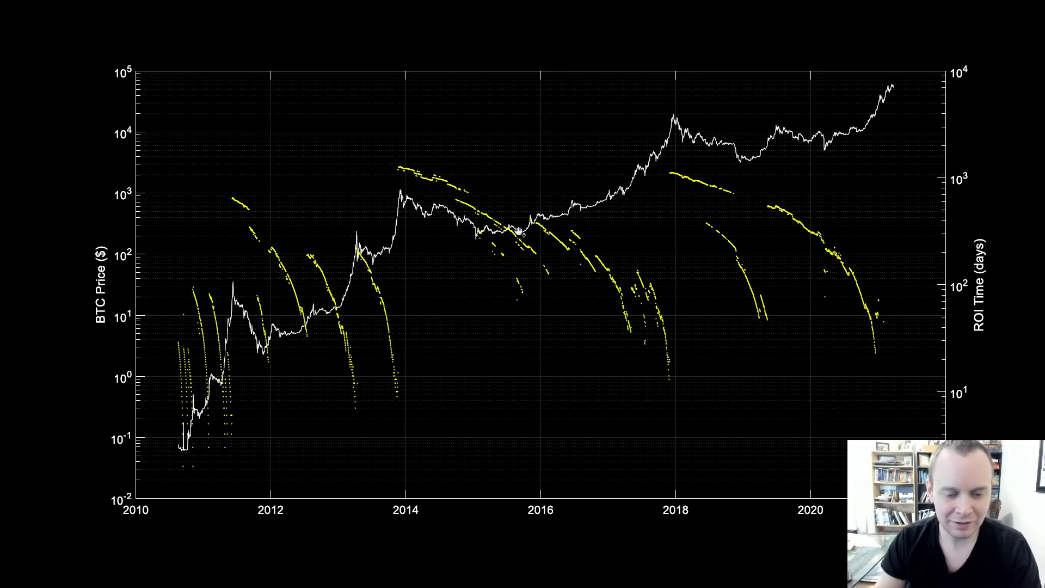
{"action": "mouse_move", "coordinate": [596, 192]}
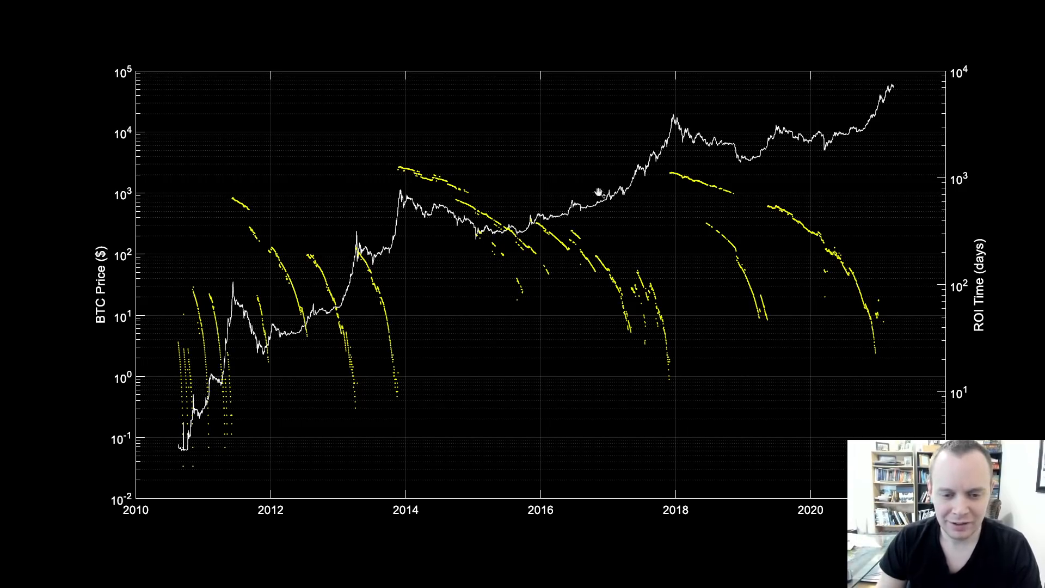
{"action": "mouse_move", "coordinate": [627, 160]}
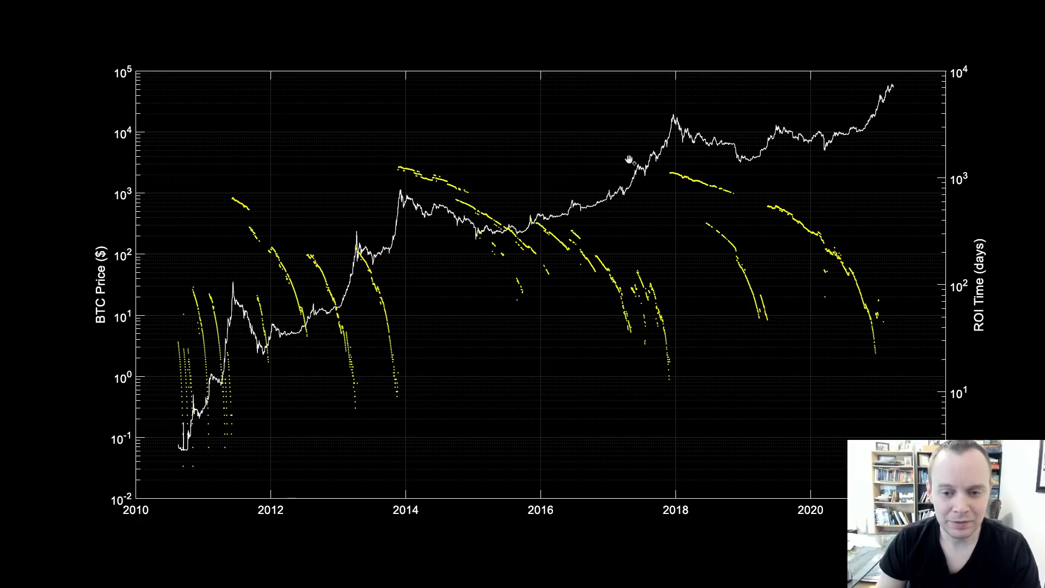
{"action": "mouse_move", "coordinate": [666, 168]}
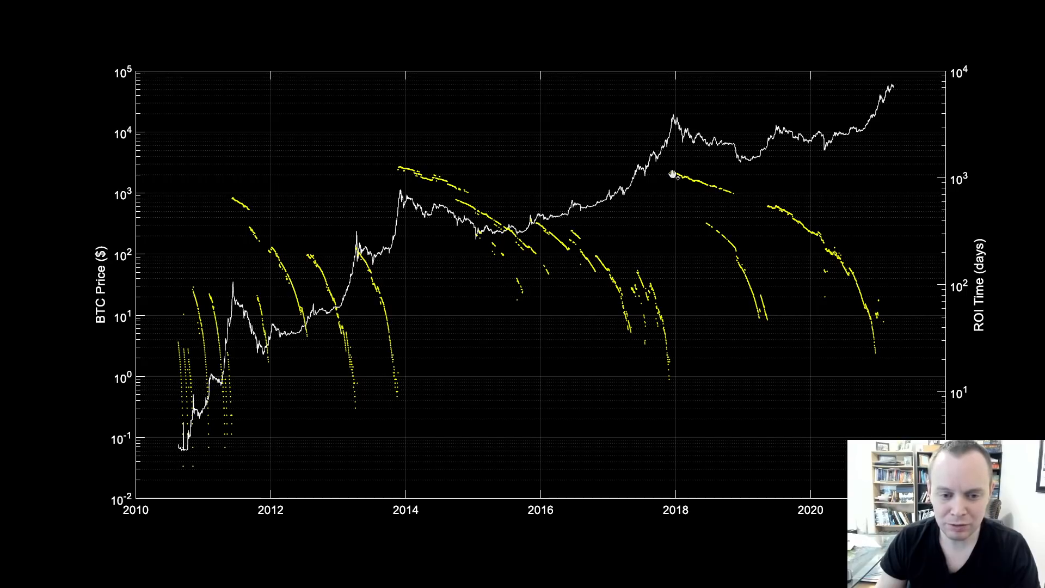
{"action": "mouse_move", "coordinate": [673, 113]}
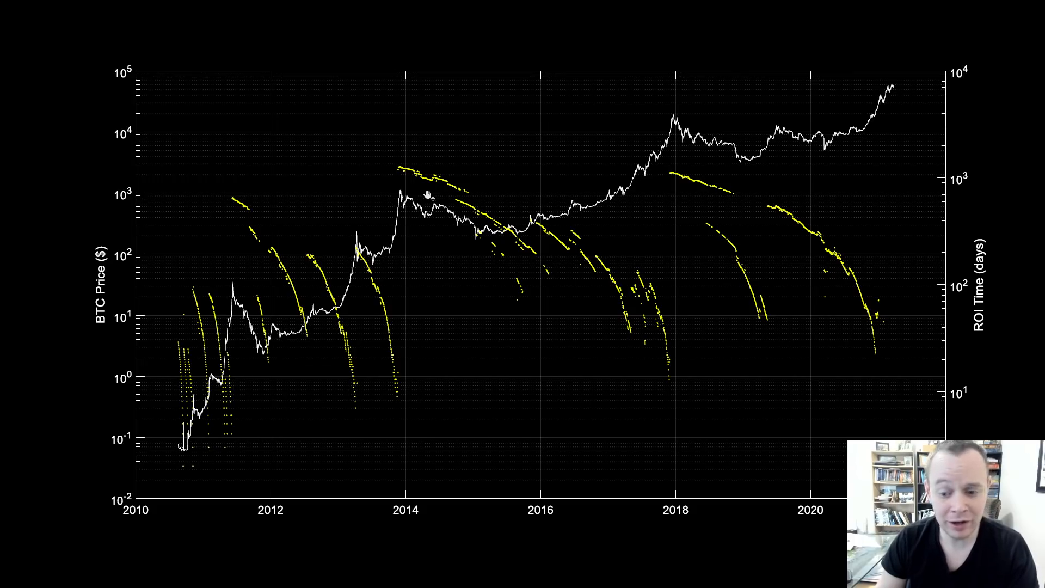
{"action": "mouse_move", "coordinate": [973, 260]}
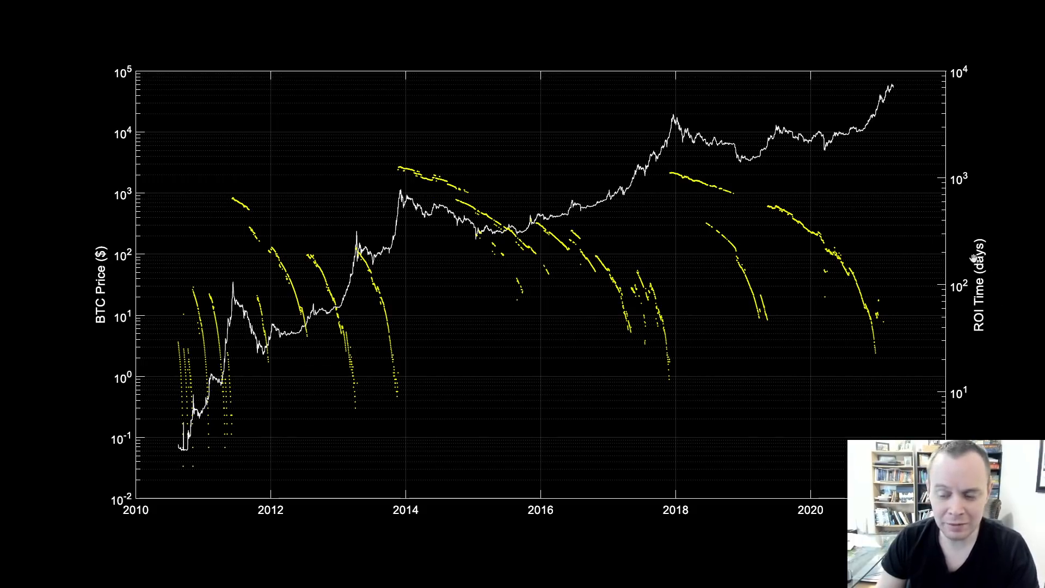
{"action": "mouse_move", "coordinate": [186, 475]}
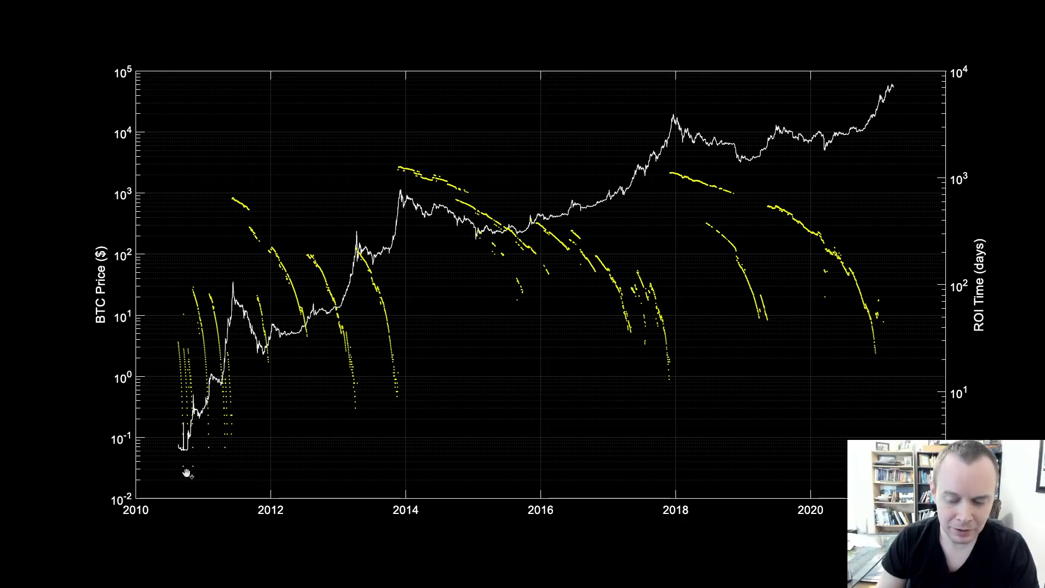
{"action": "mouse_move", "coordinate": [613, 364]}
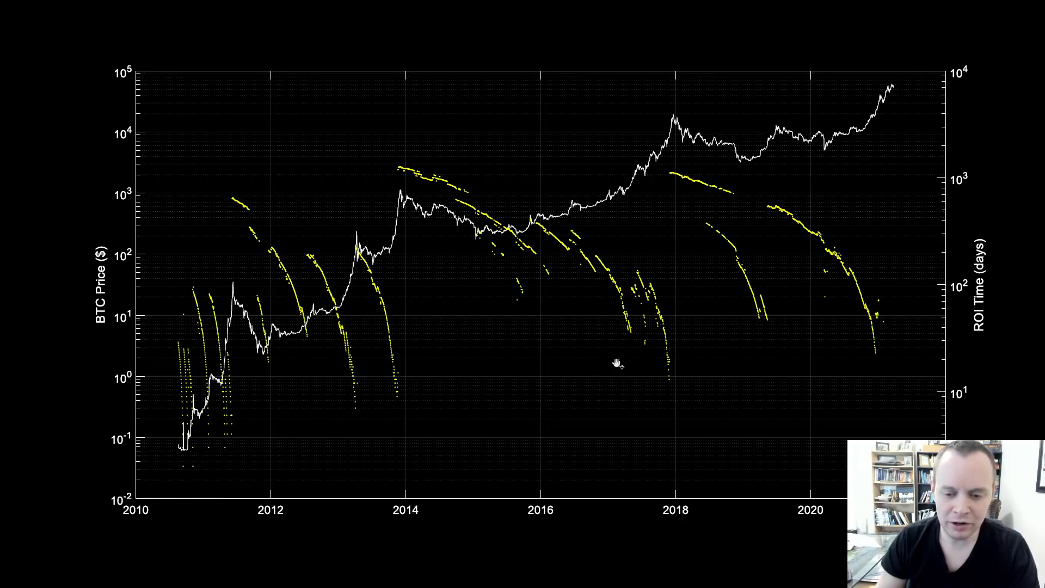
{"action": "mouse_move", "coordinate": [190, 464]}
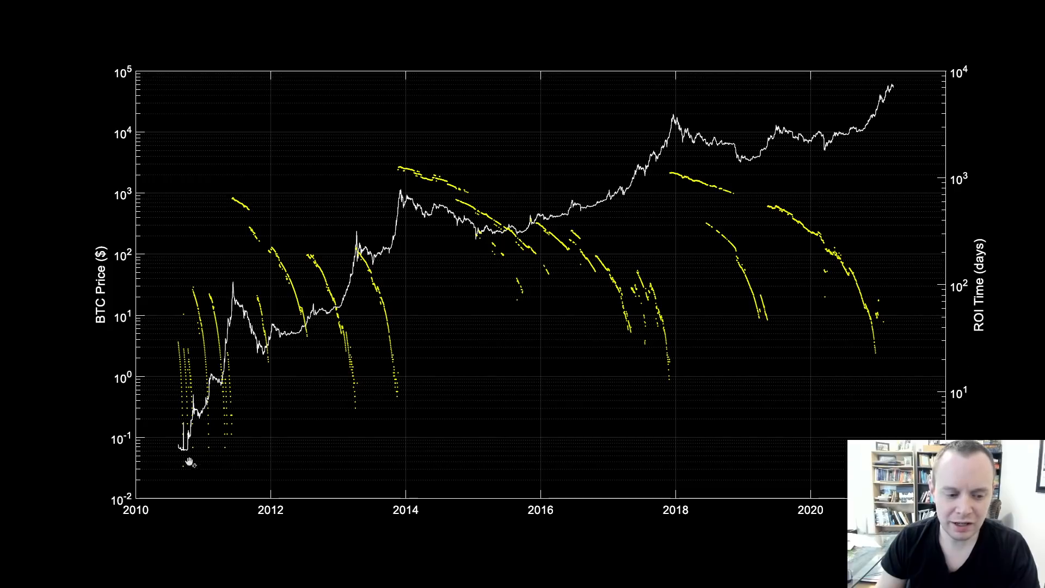
{"action": "mouse_move", "coordinate": [256, 430]}
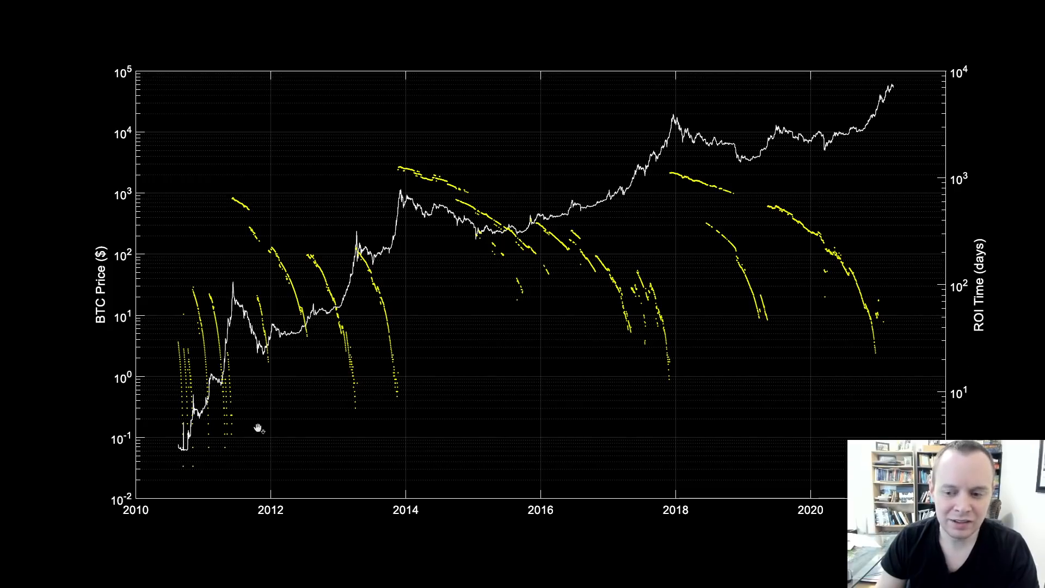
{"action": "mouse_move", "coordinate": [186, 465]}
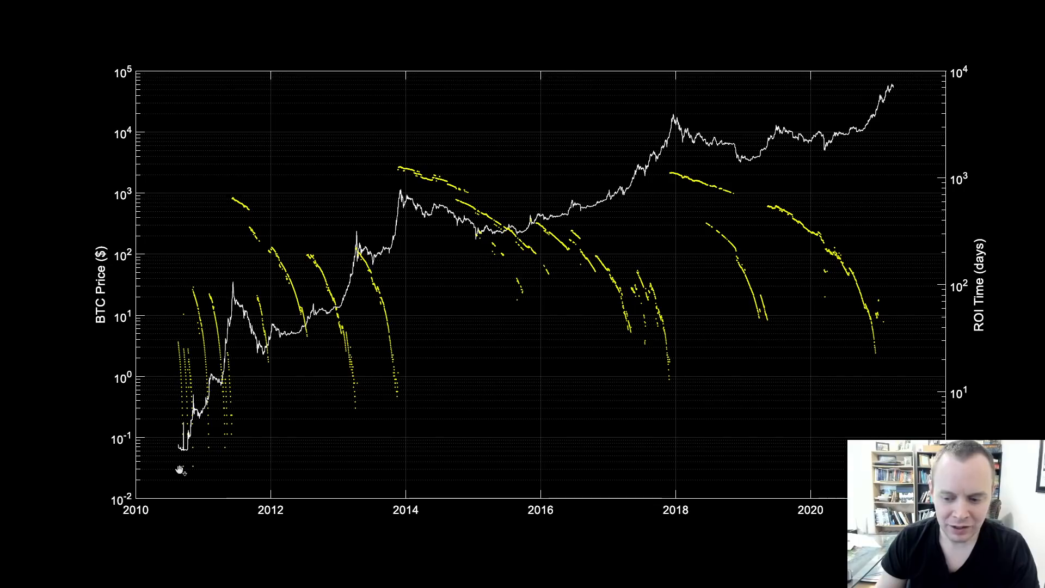
{"action": "mouse_move", "coordinate": [230, 442]}
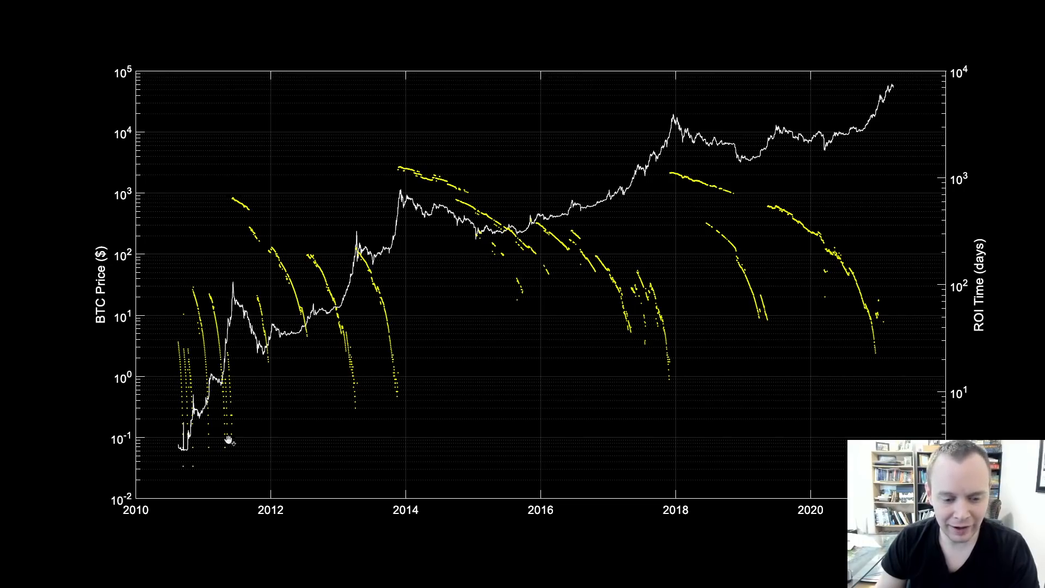
{"action": "mouse_move", "coordinate": [392, 403]}
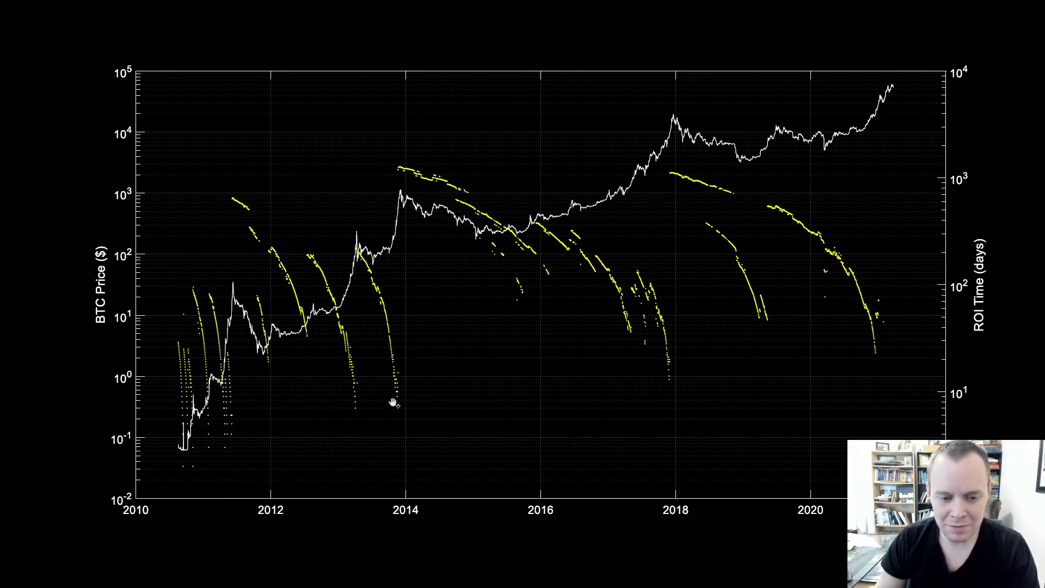
{"action": "mouse_move", "coordinate": [342, 313]}
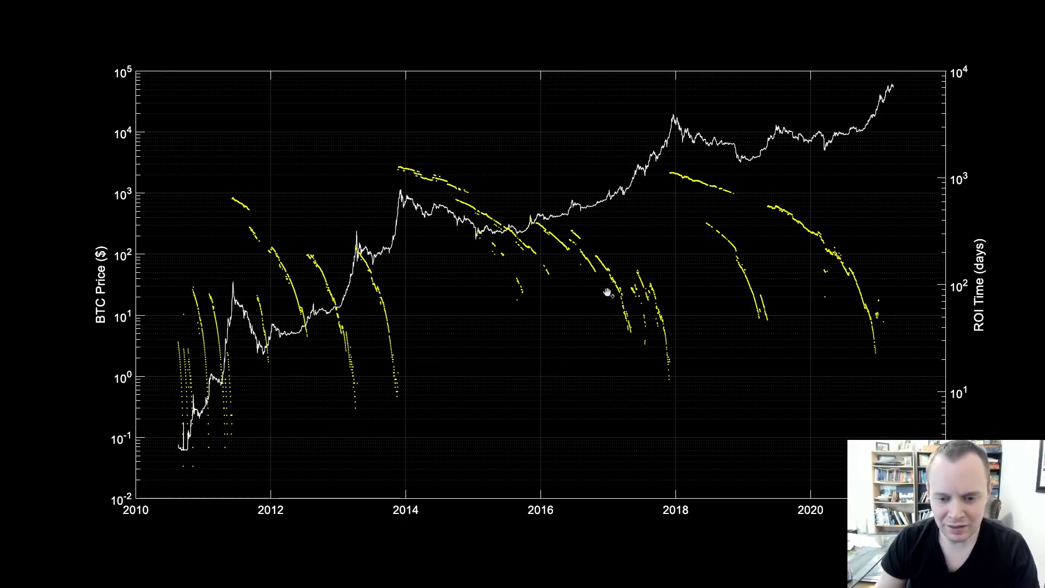
{"action": "mouse_move", "coordinate": [666, 368]}
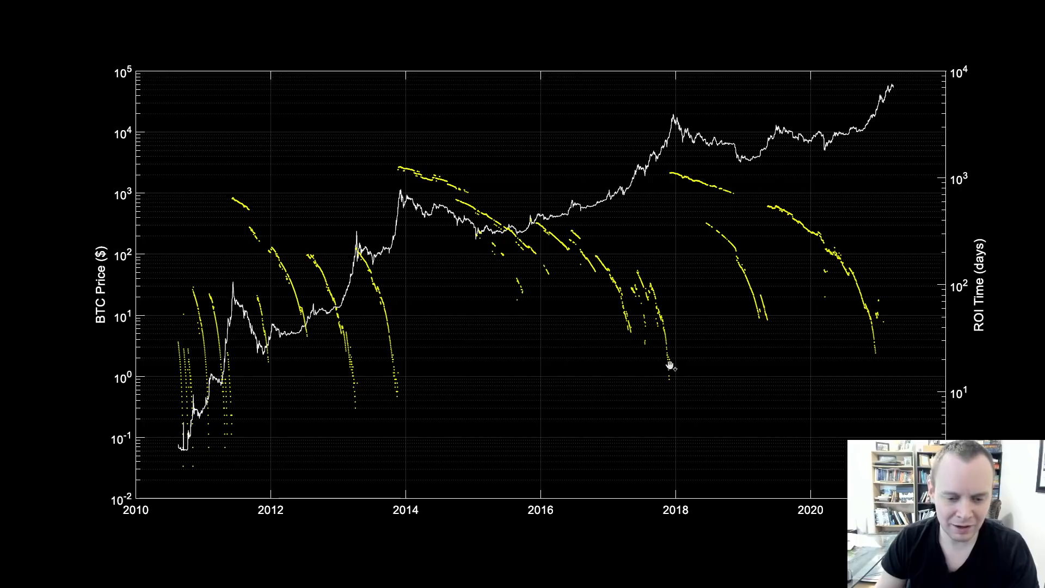
{"action": "mouse_move", "coordinate": [666, 380]}
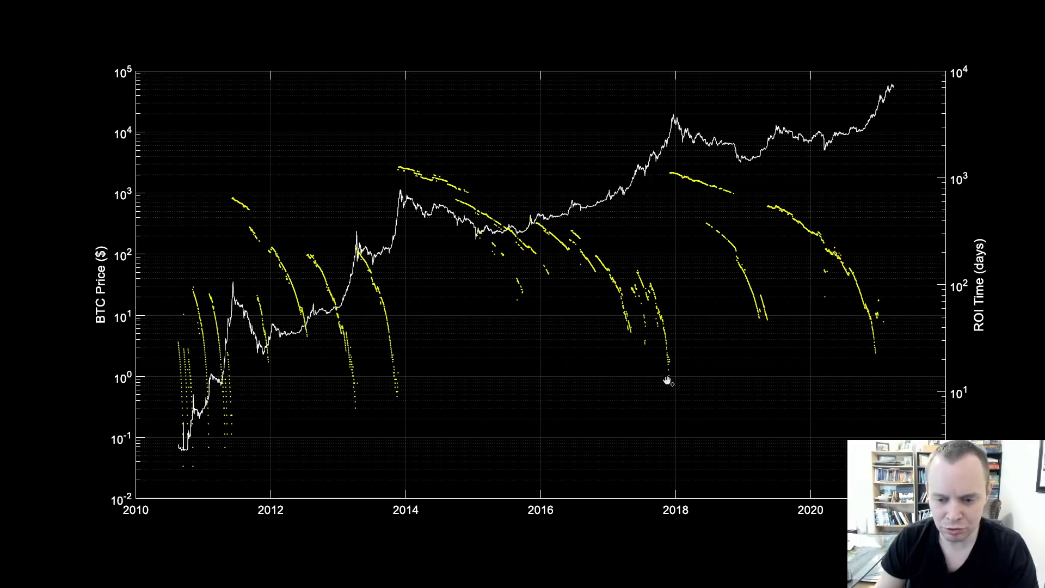
{"action": "mouse_move", "coordinate": [987, 391]}
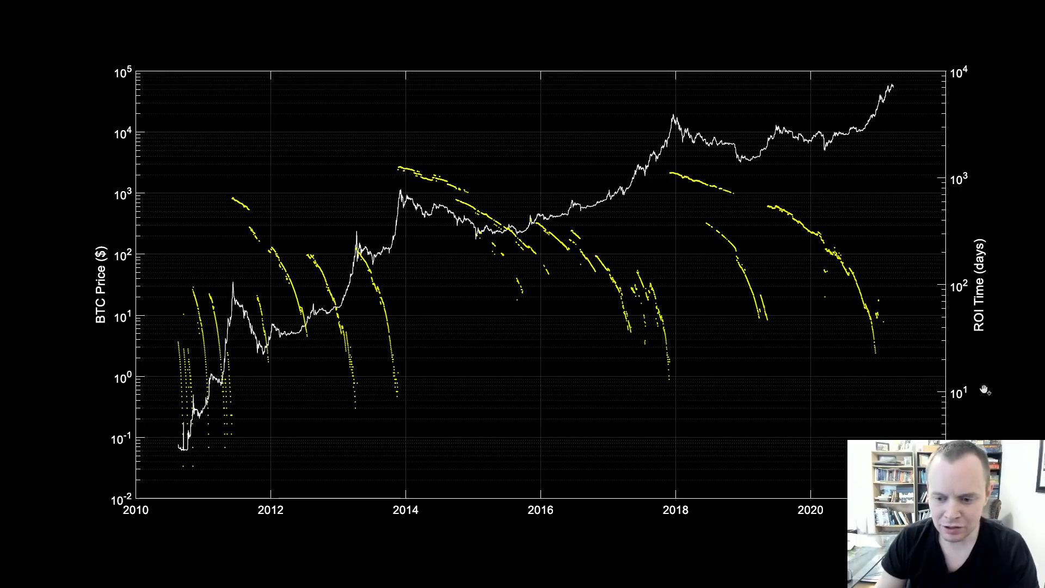
{"action": "mouse_move", "coordinate": [669, 381]}
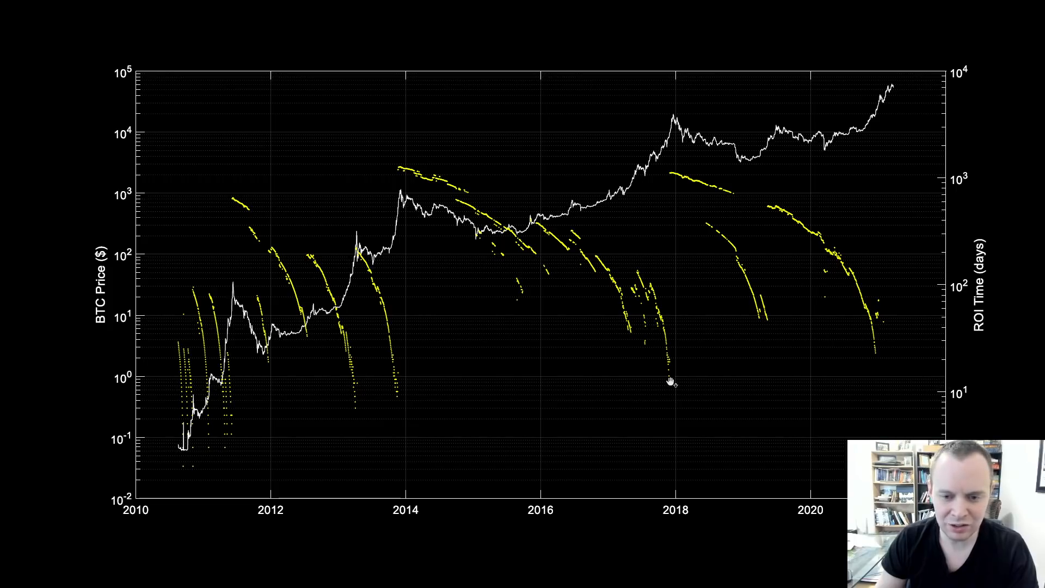
{"action": "mouse_move", "coordinate": [656, 160]}
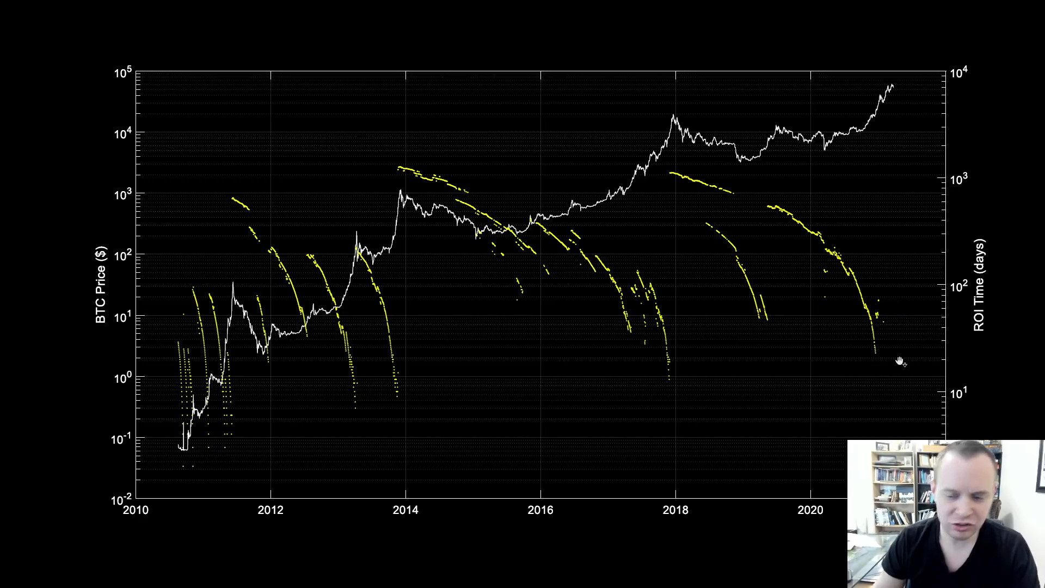
{"action": "mouse_move", "coordinate": [913, 349]}
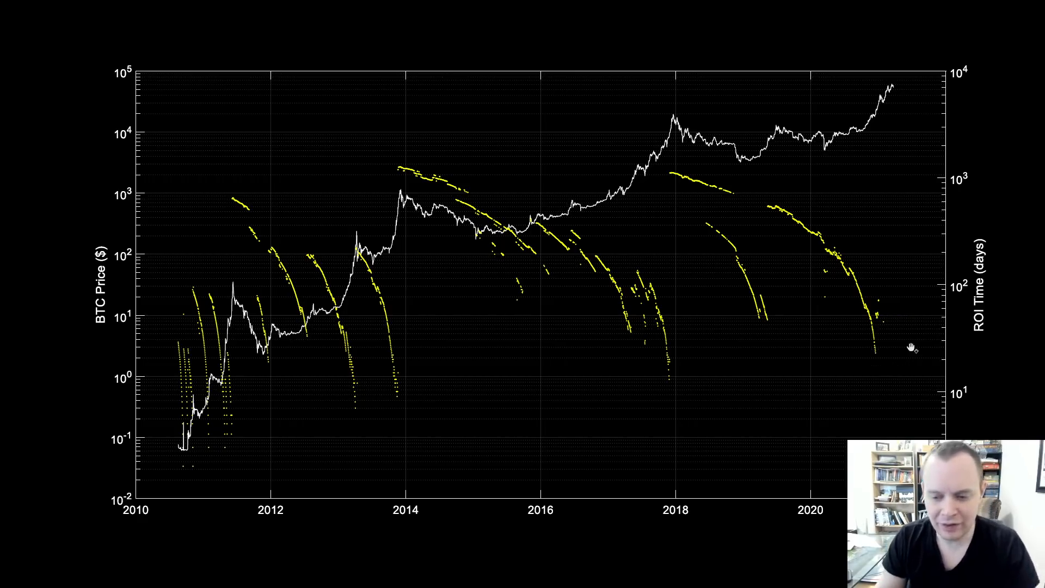
{"action": "mouse_move", "coordinate": [867, 132]}
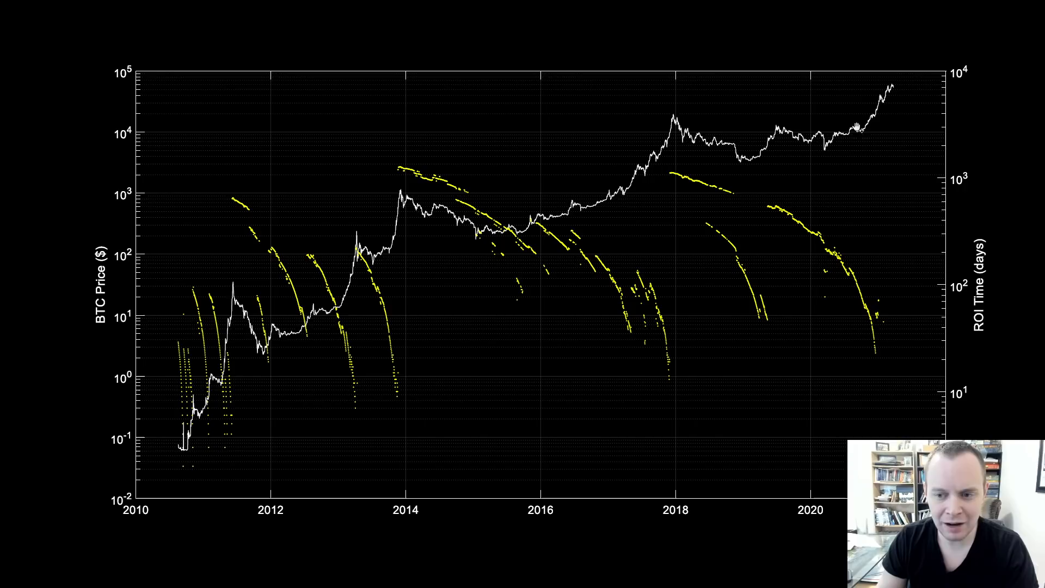
{"action": "mouse_move", "coordinate": [860, 129]}
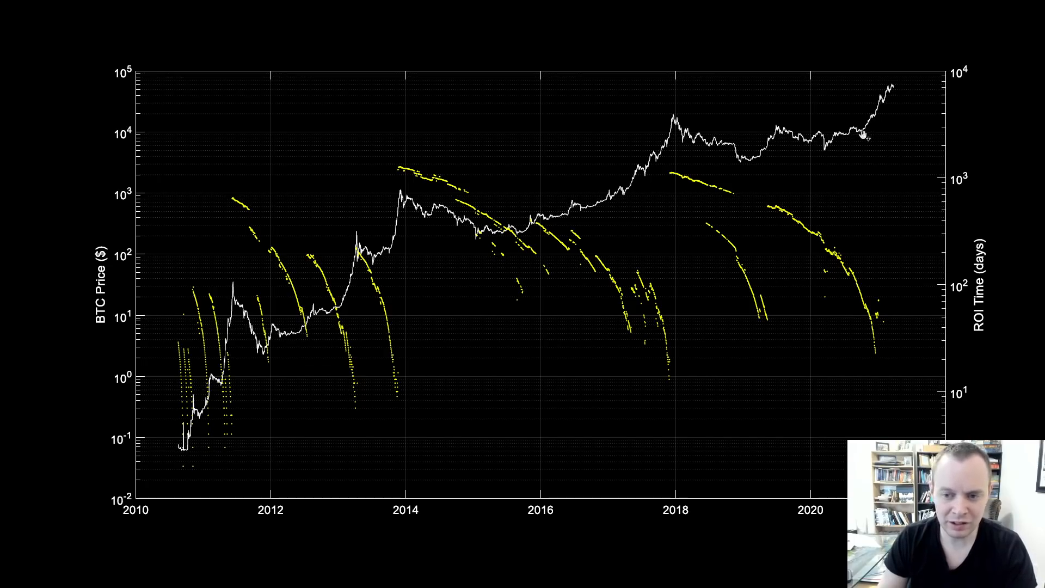
{"action": "mouse_move", "coordinate": [863, 150]}
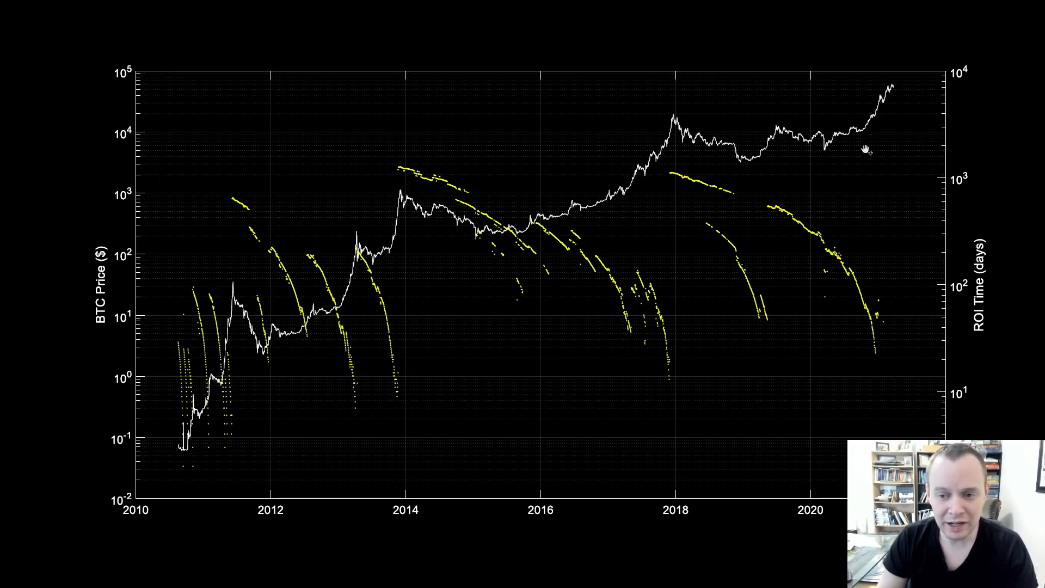
{"action": "mouse_move", "coordinate": [867, 137]}
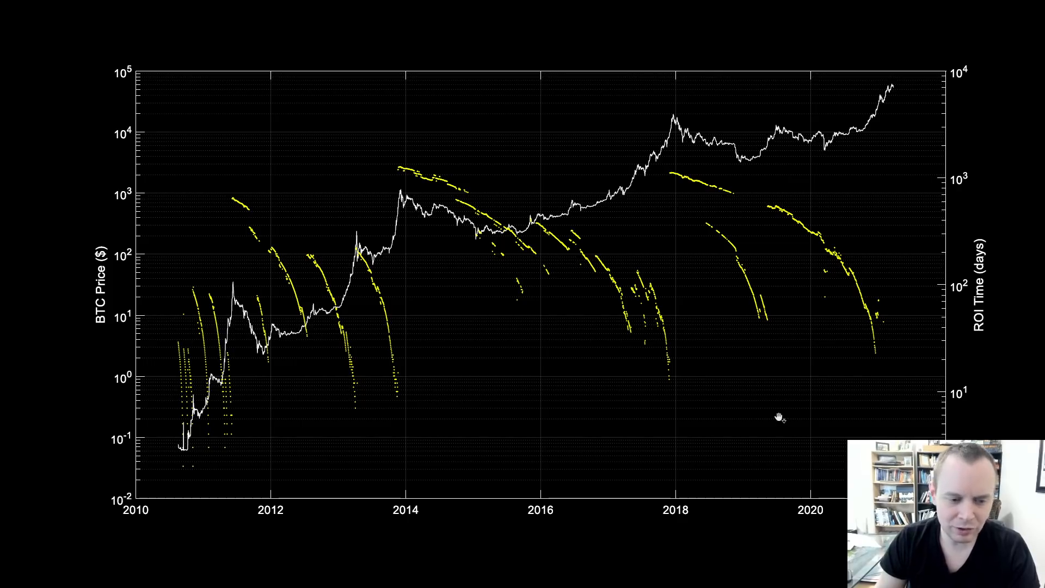
{"action": "mouse_move", "coordinate": [403, 367]}
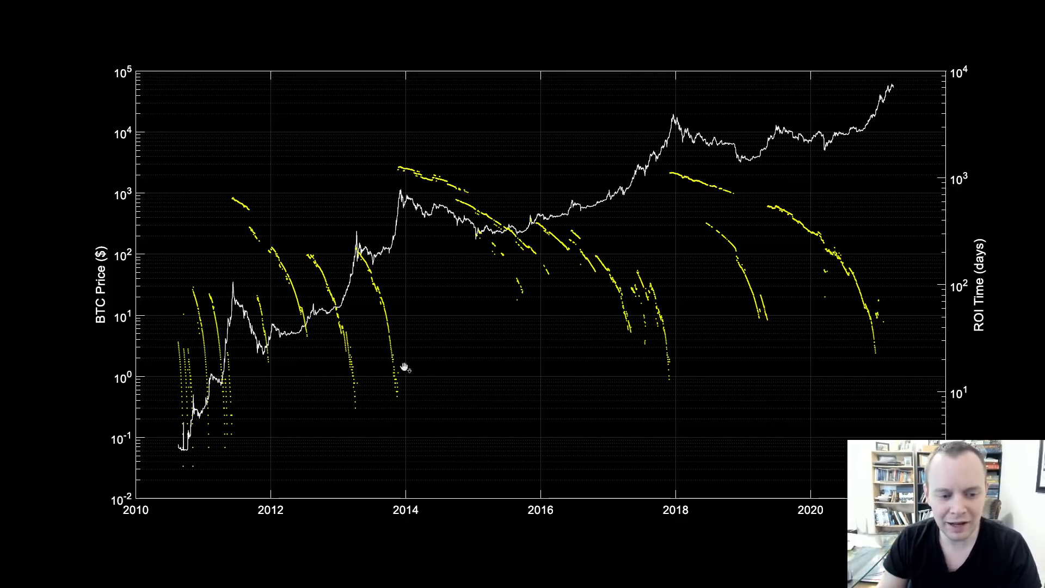
{"action": "mouse_move", "coordinate": [204, 272]}
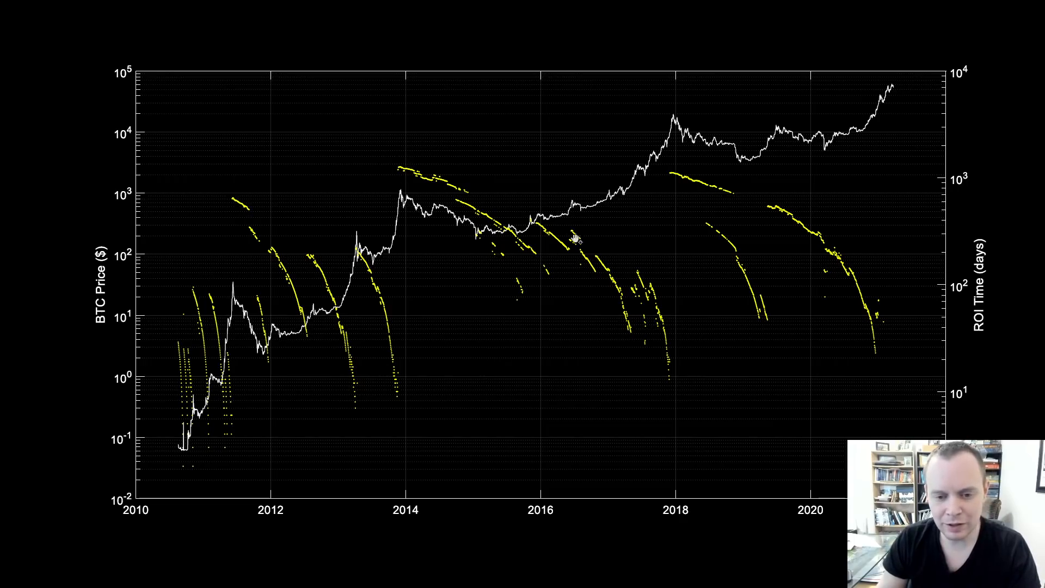
{"action": "mouse_move", "coordinate": [481, 248]}
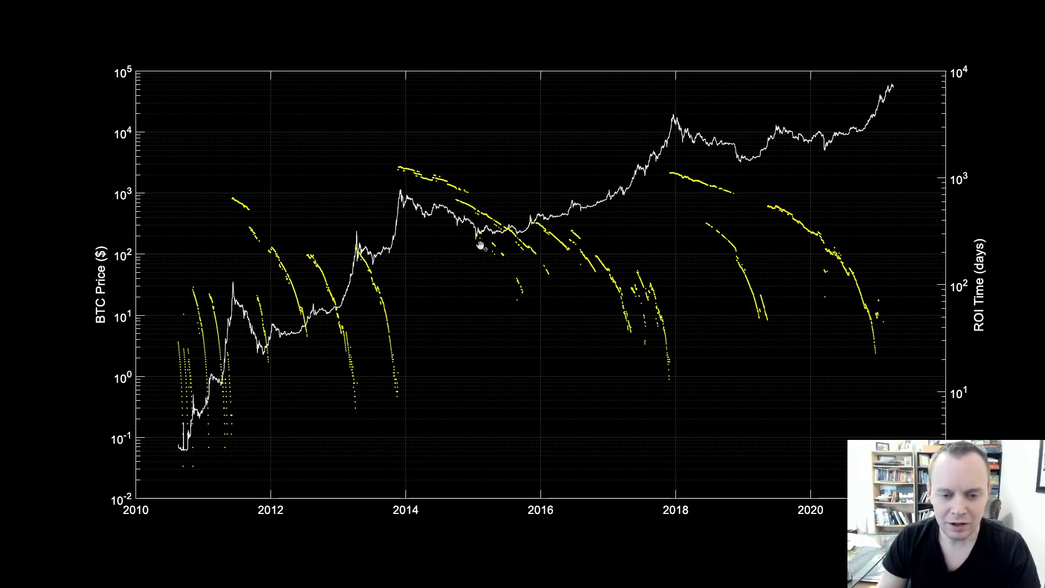
{"action": "mouse_move", "coordinate": [479, 241]}
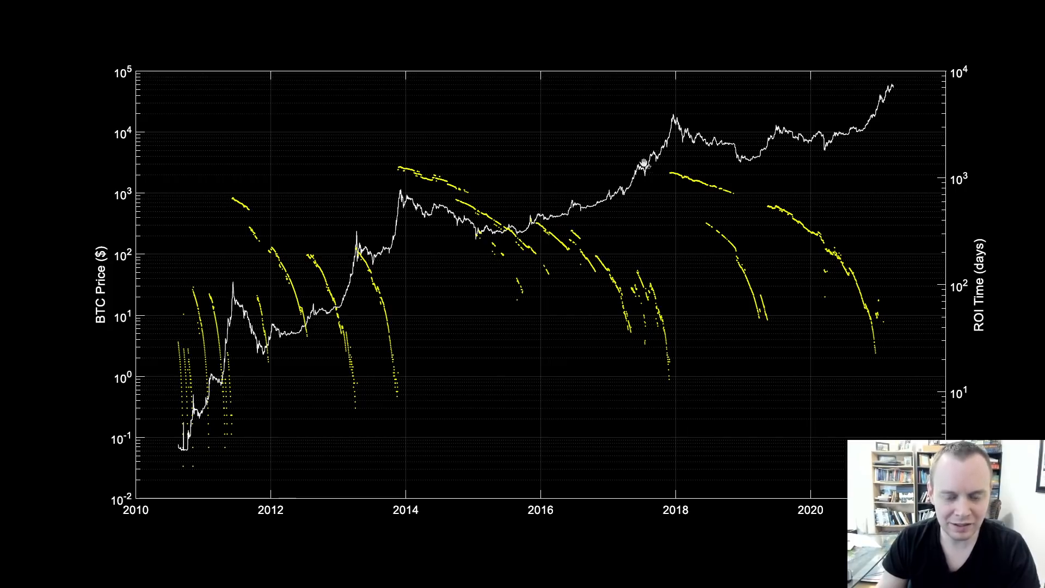
{"action": "mouse_move", "coordinate": [574, 205]}
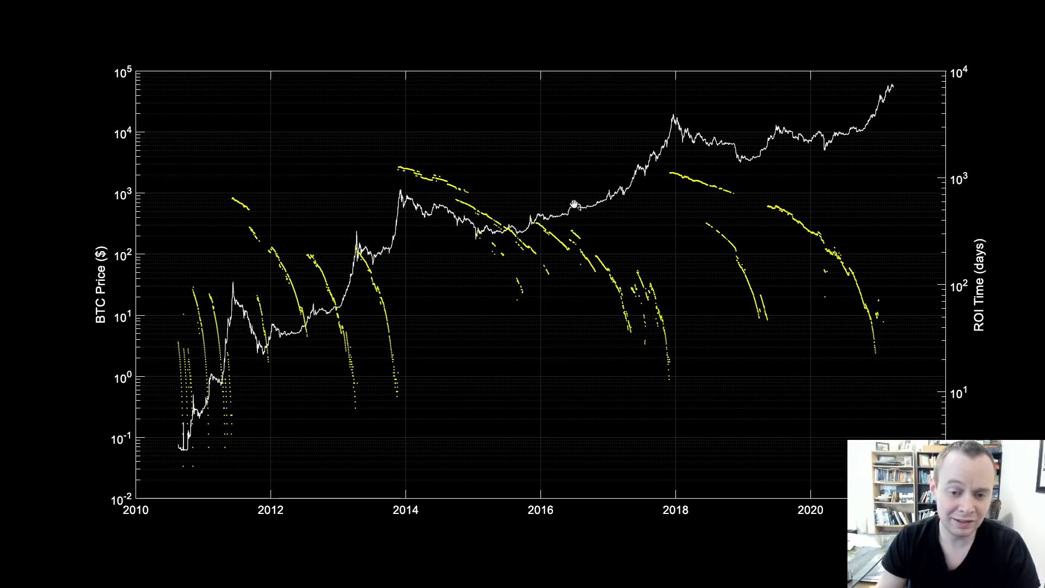
{"action": "mouse_move", "coordinate": [649, 252]}
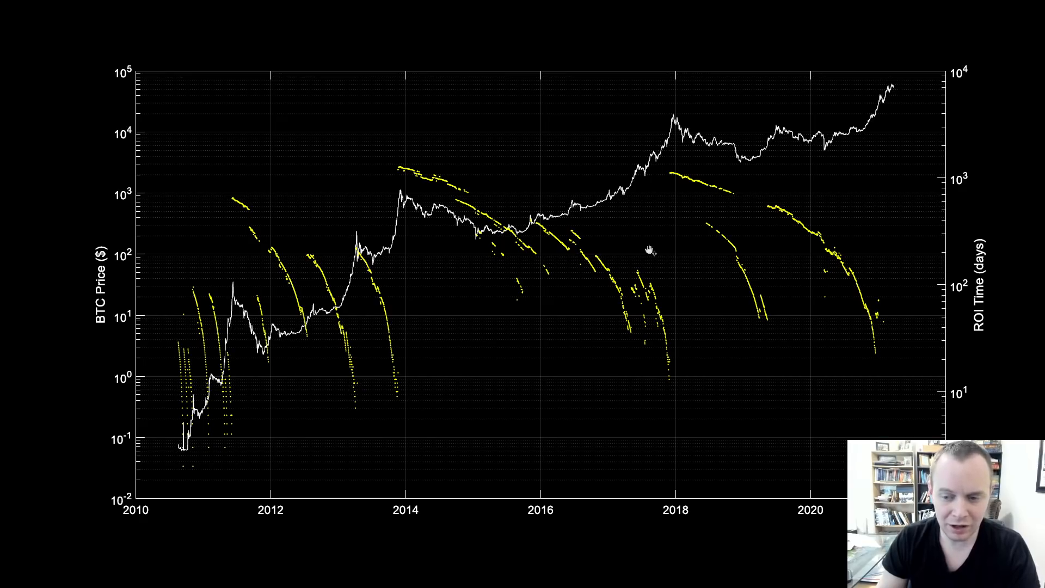
{"action": "mouse_move", "coordinate": [933, 247]}
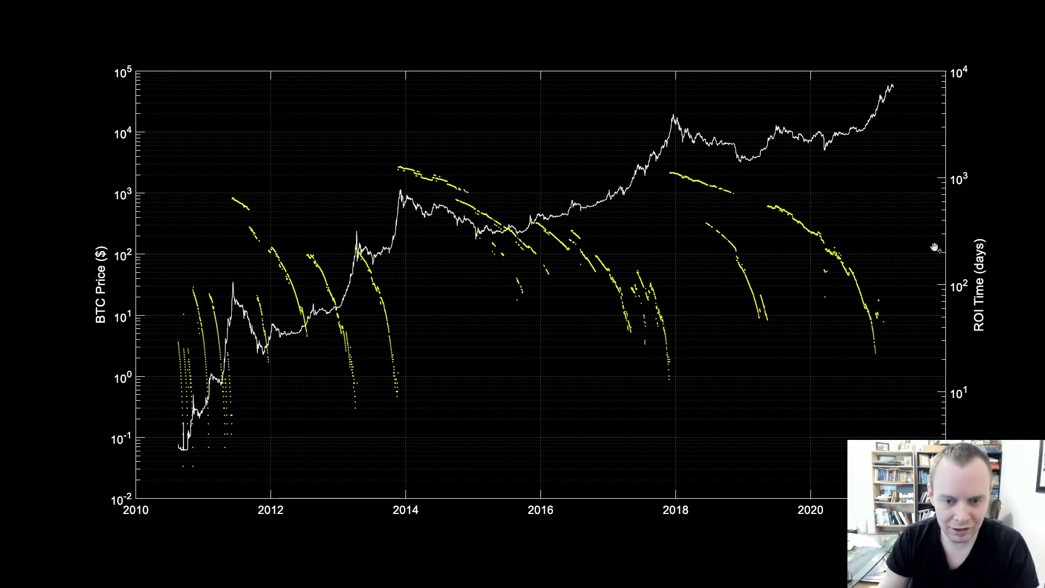
{"action": "mouse_move", "coordinate": [748, 156]}
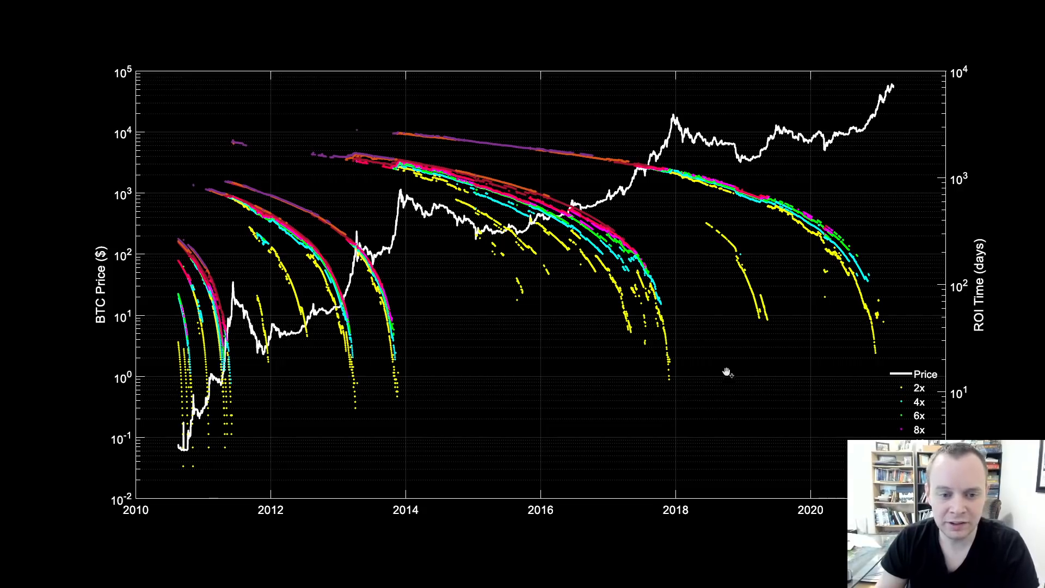
{"action": "mouse_move", "coordinate": [797, 434]}
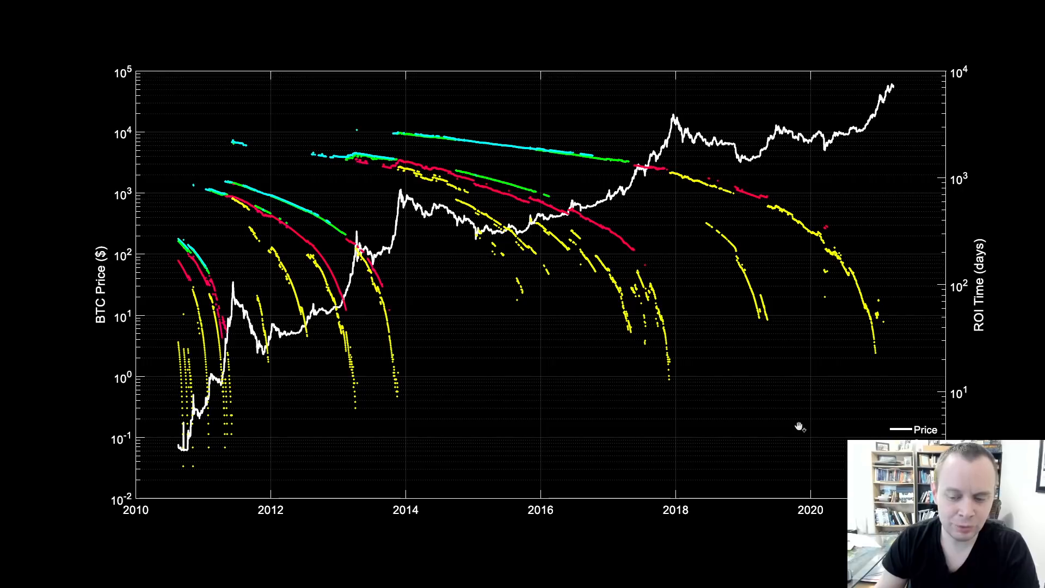
{"action": "mouse_move", "coordinate": [160, 225]}
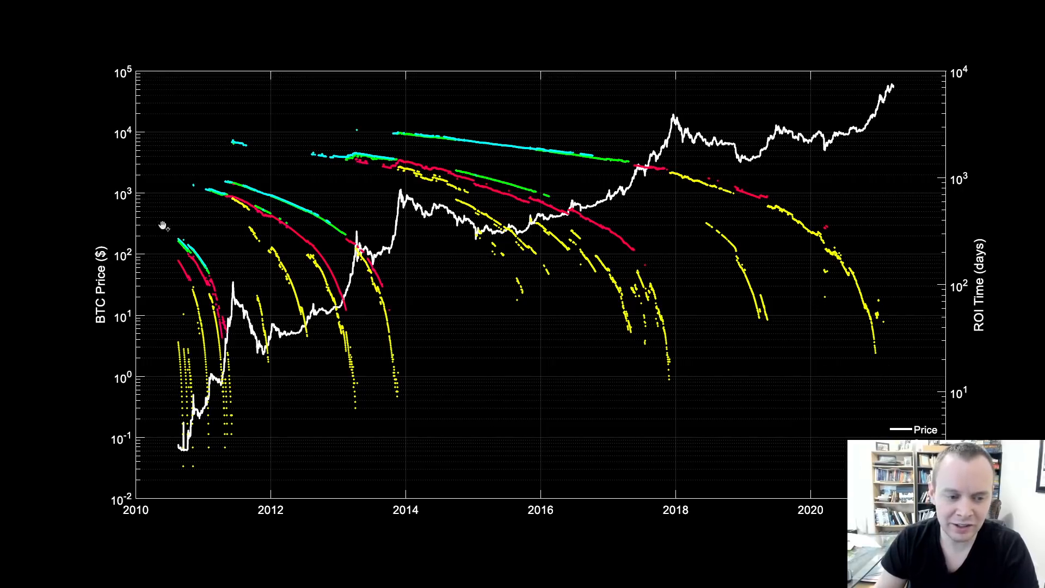
{"action": "mouse_move", "coordinate": [437, 140]}
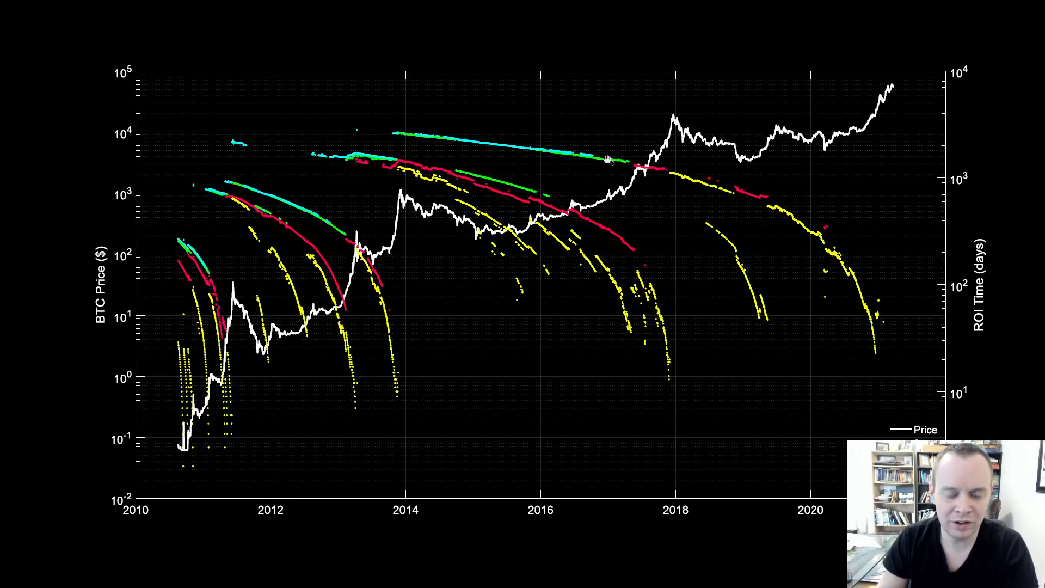
{"action": "mouse_move", "coordinate": [503, 146]}
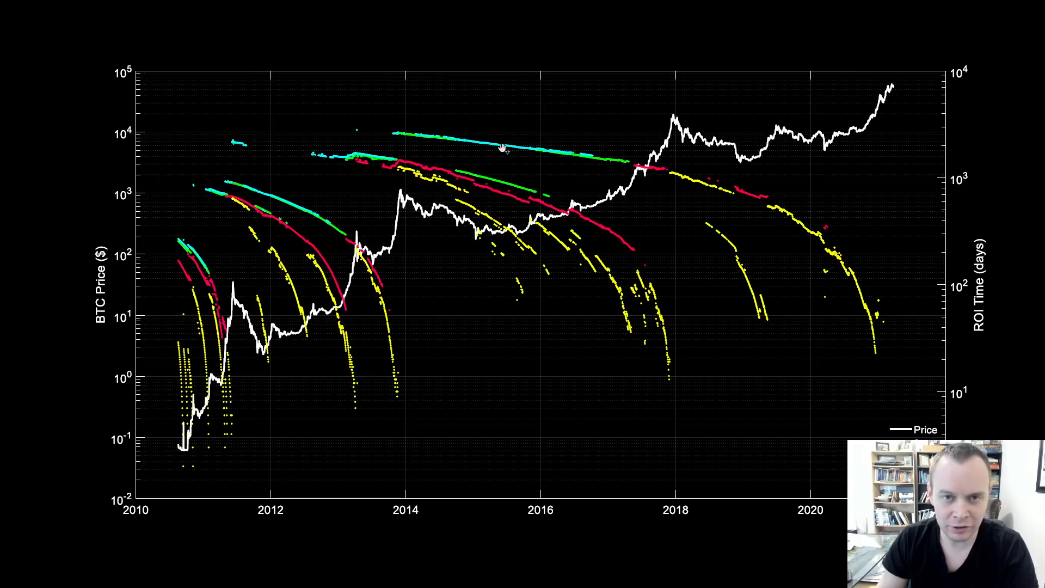
{"action": "mouse_move", "coordinate": [200, 257]}
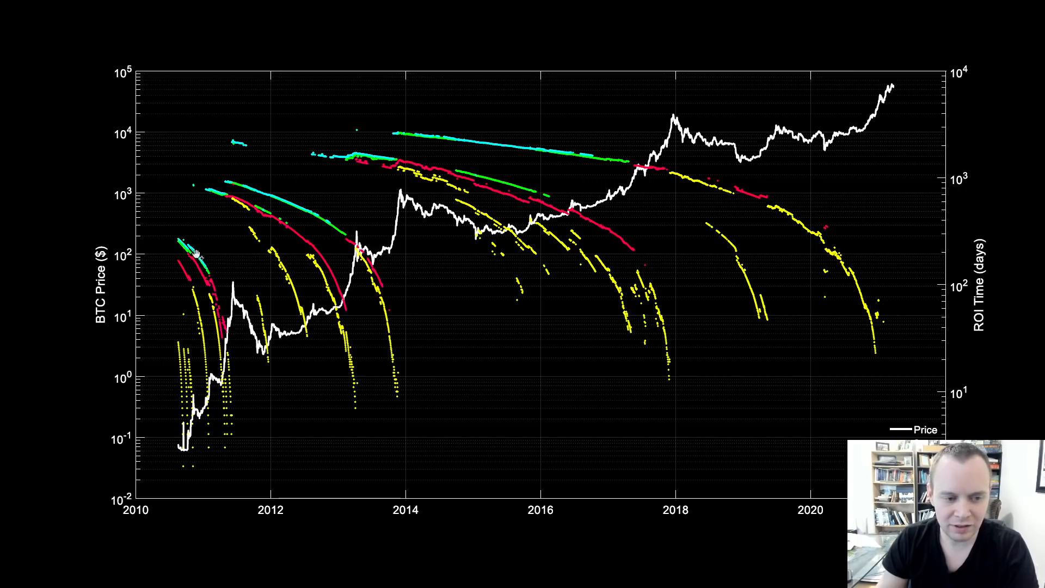
{"action": "mouse_move", "coordinate": [217, 400]}
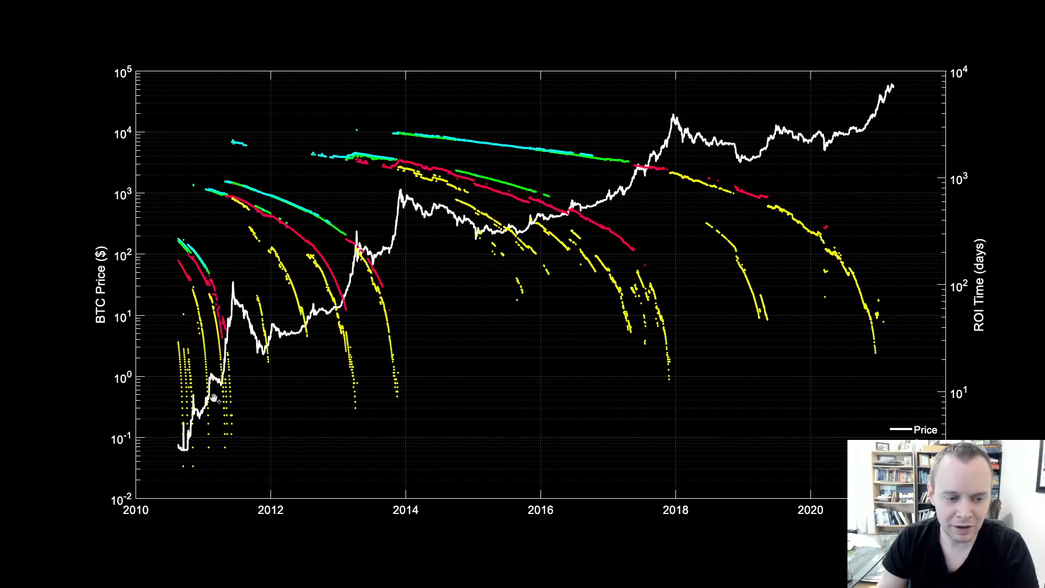
{"action": "mouse_move", "coordinate": [946, 296]}
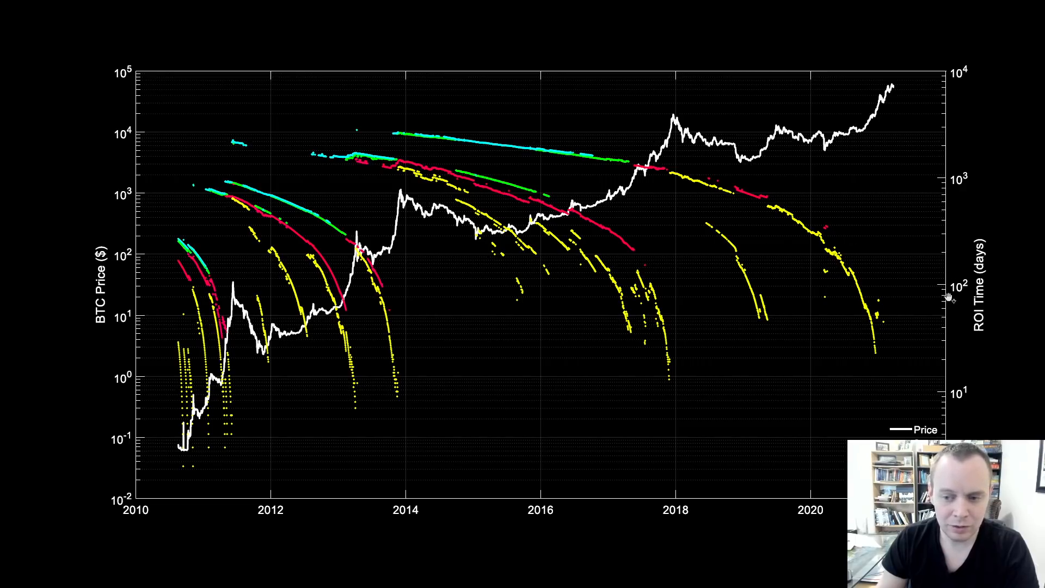
{"action": "mouse_move", "coordinate": [227, 183]}
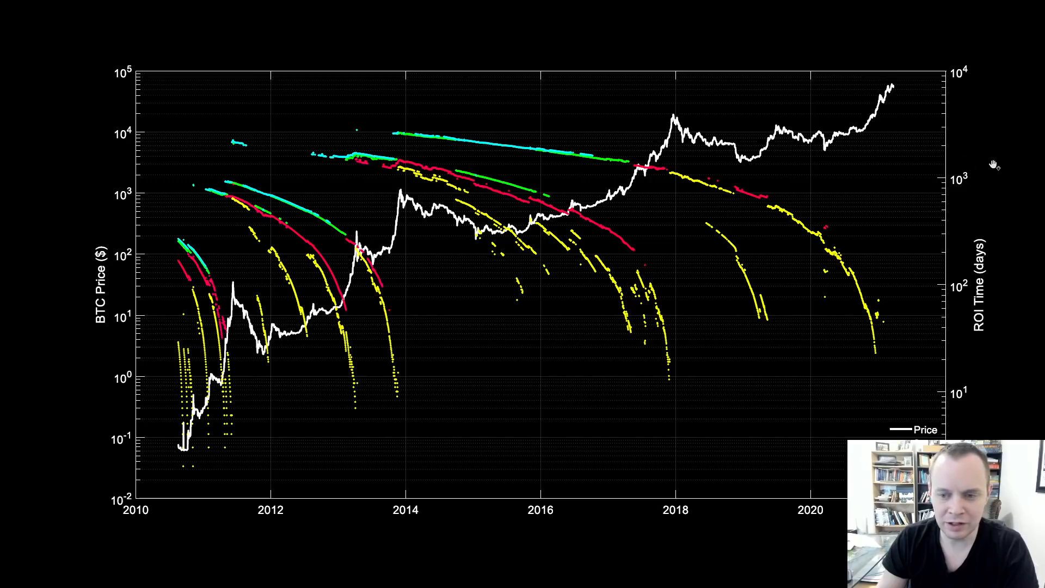
{"action": "mouse_move", "coordinate": [410, 133]}
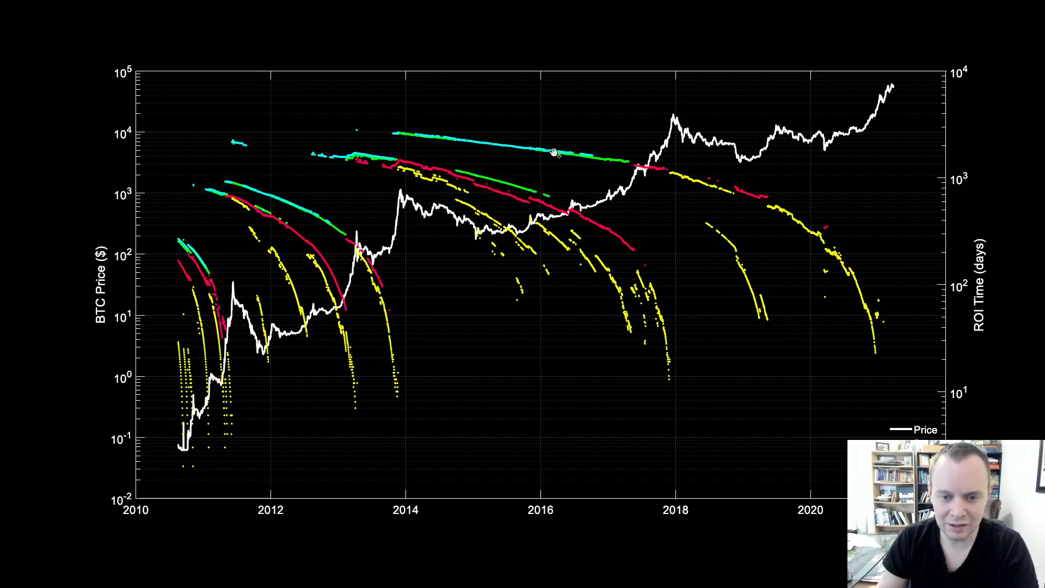
{"action": "mouse_move", "coordinate": [924, 173]}
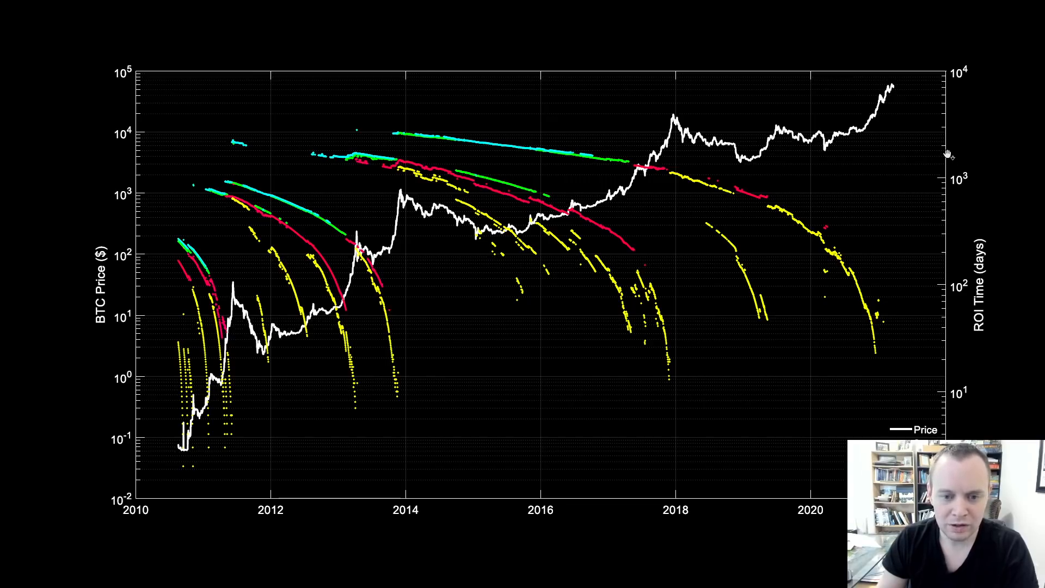
{"action": "mouse_move", "coordinate": [913, 189]}
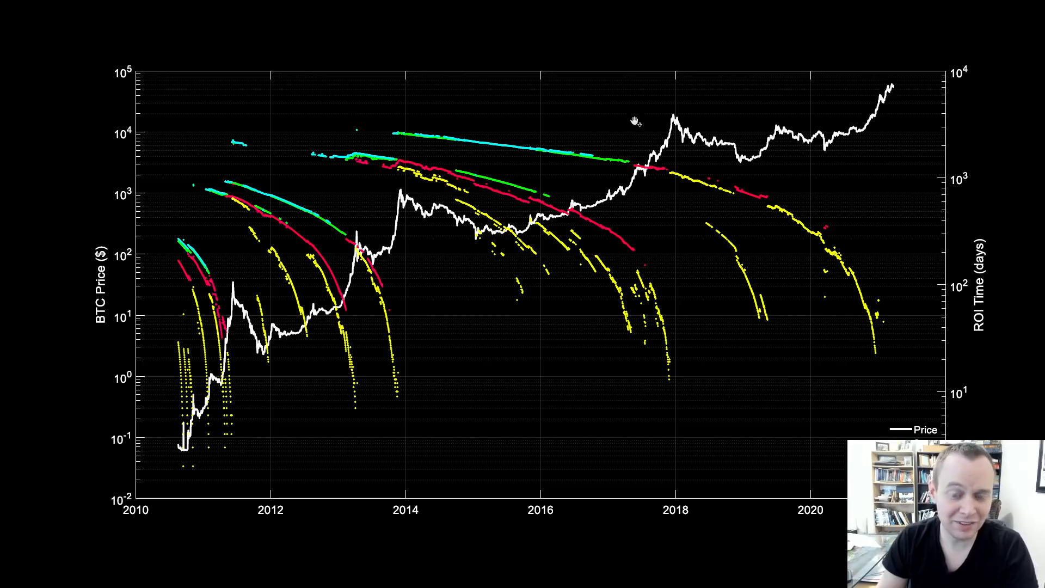
{"action": "mouse_move", "coordinate": [619, 185]}
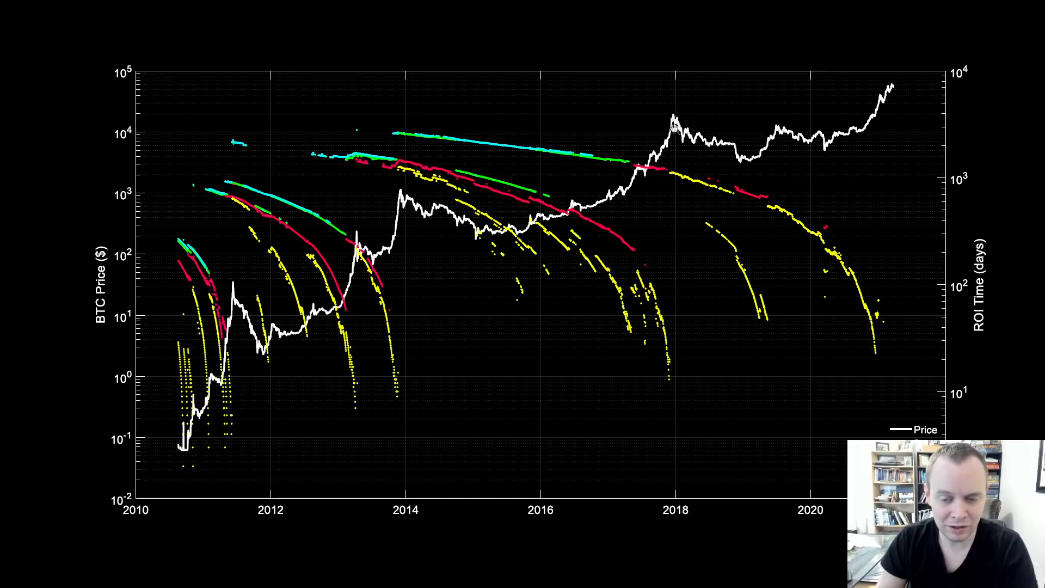
{"action": "mouse_move", "coordinate": [622, 142]}
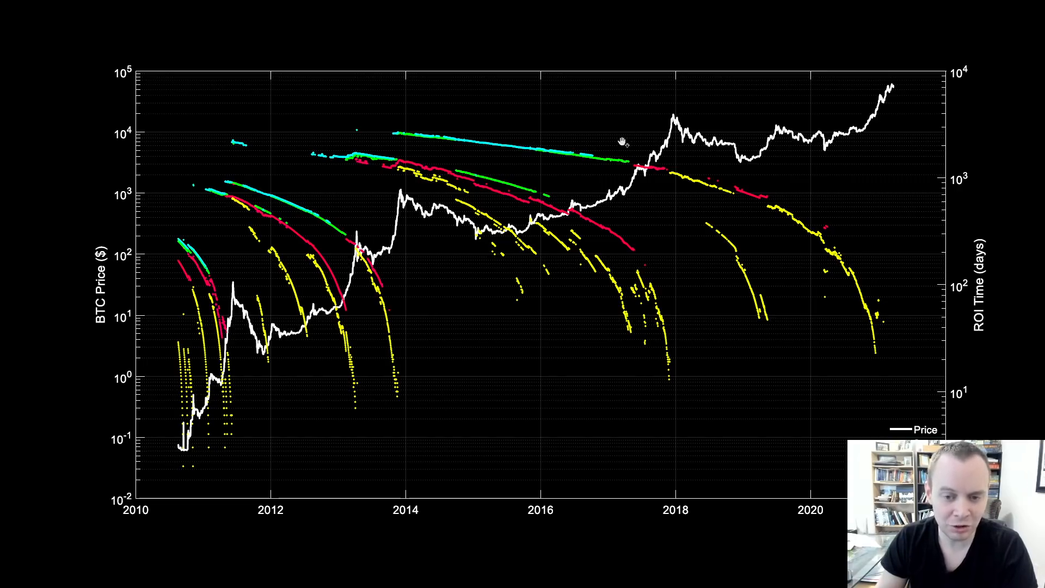
{"action": "mouse_move", "coordinate": [675, 116]}
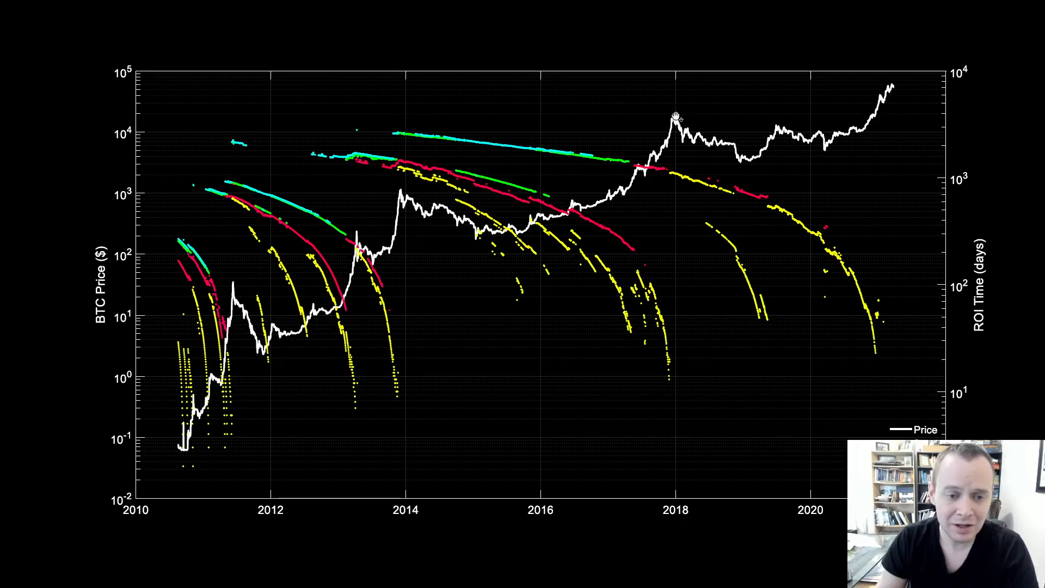
{"action": "mouse_move", "coordinate": [548, 195]}
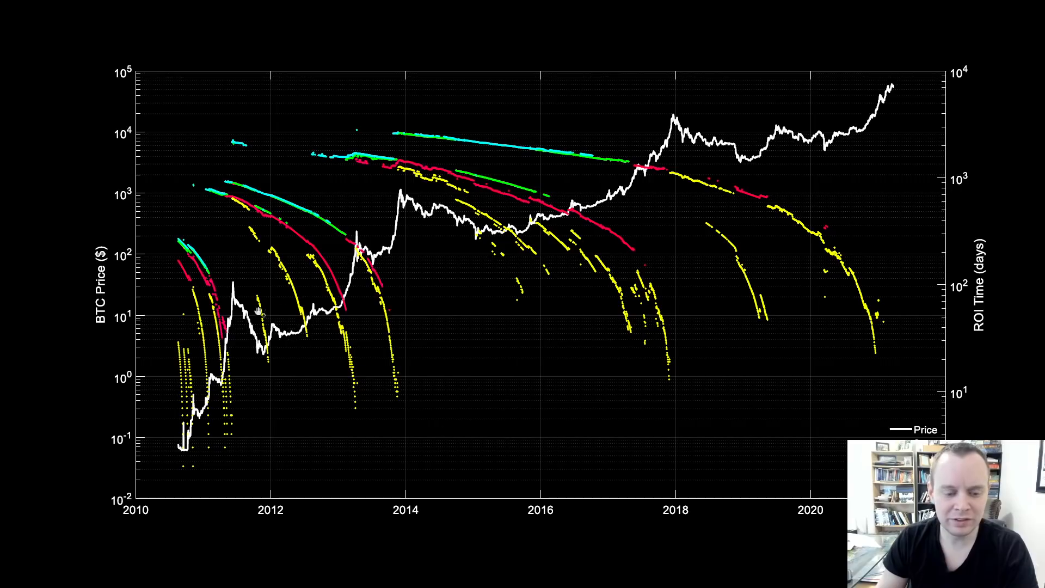
{"action": "mouse_move", "coordinate": [386, 210]}
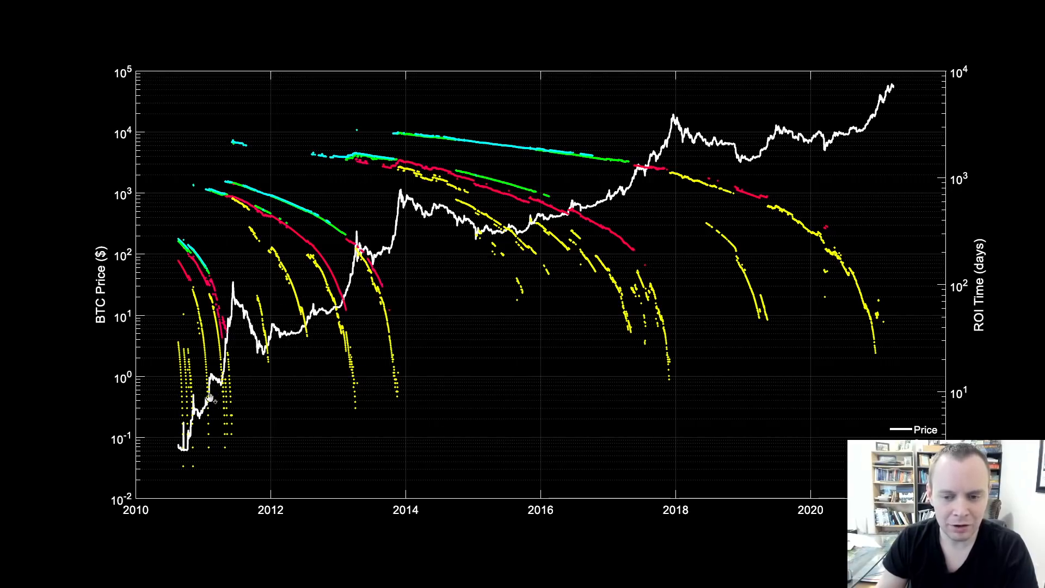
{"action": "mouse_move", "coordinate": [433, 226]}
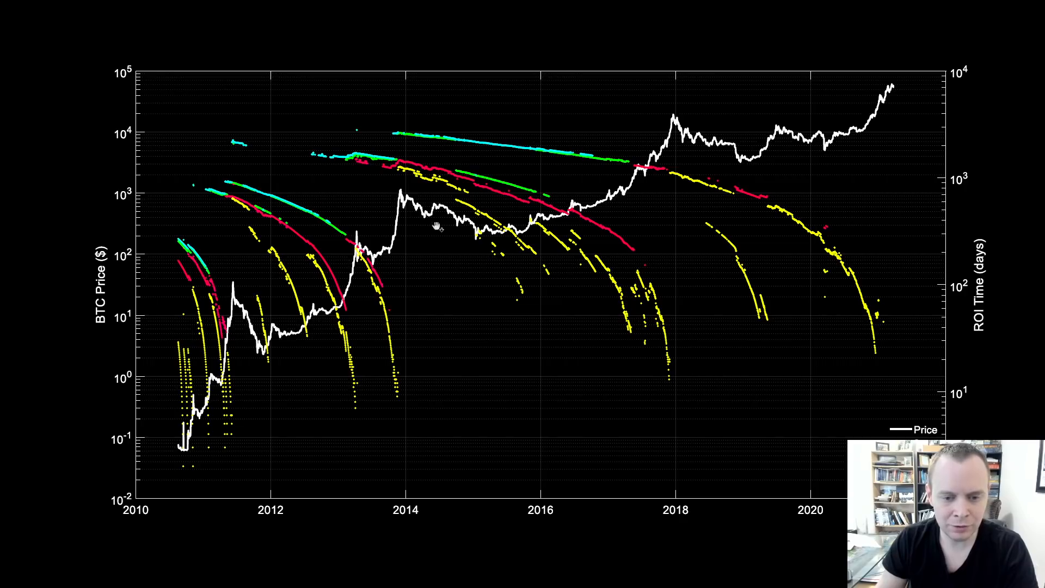
{"action": "mouse_move", "coordinate": [531, 160]}
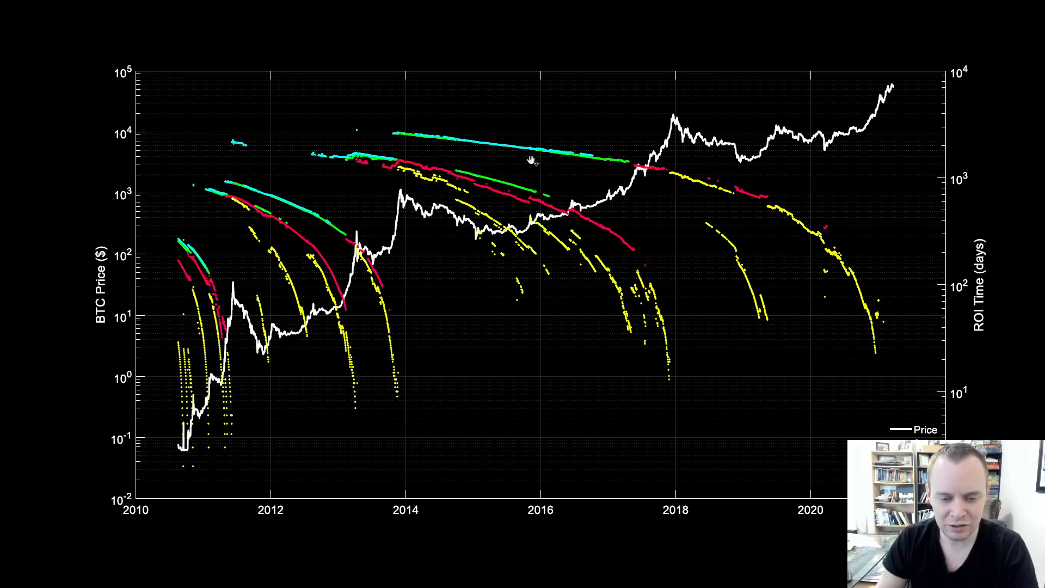
{"action": "mouse_move", "coordinate": [700, 276]}
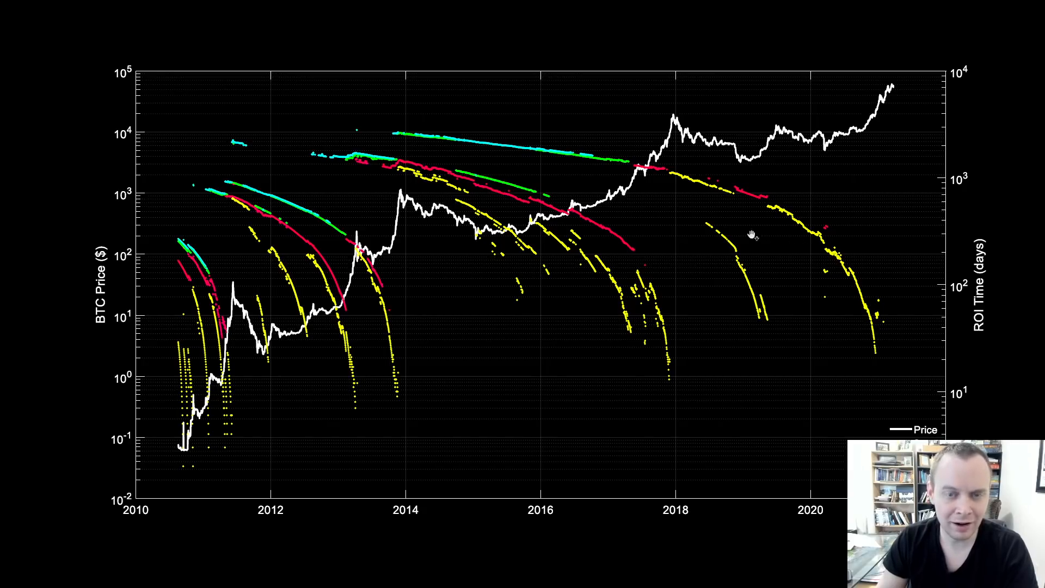
{"action": "mouse_move", "coordinate": [695, 239]}
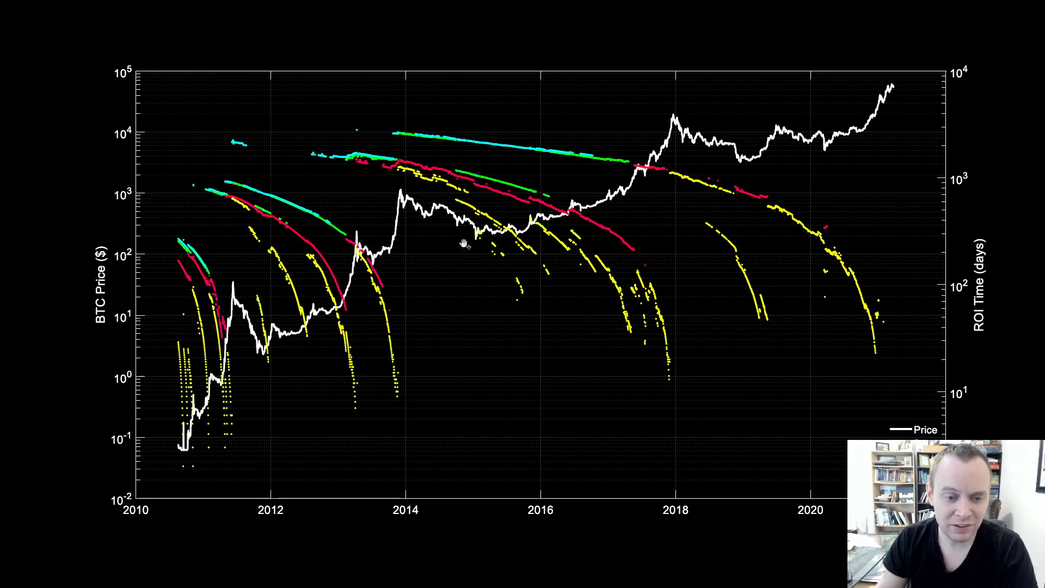
{"action": "mouse_move", "coordinate": [634, 352]}
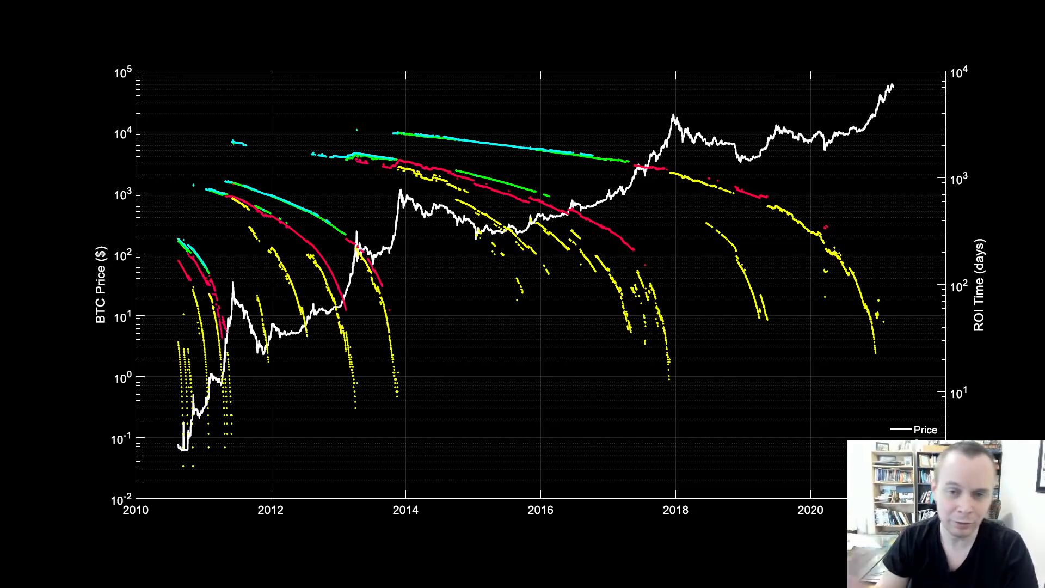
{"action": "mouse_move", "coordinate": [627, 173]}
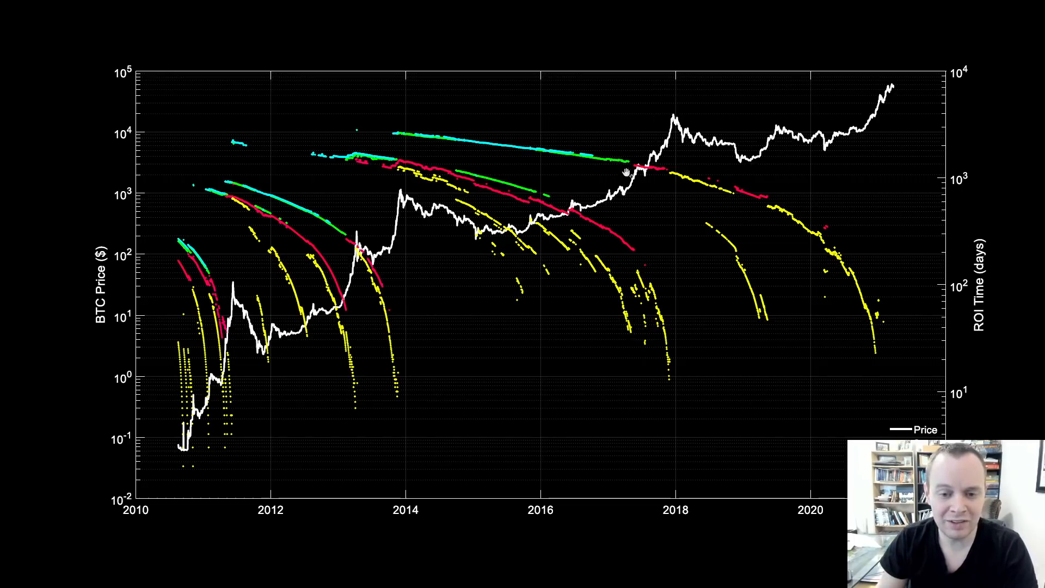
{"action": "mouse_move", "coordinate": [600, 153]}
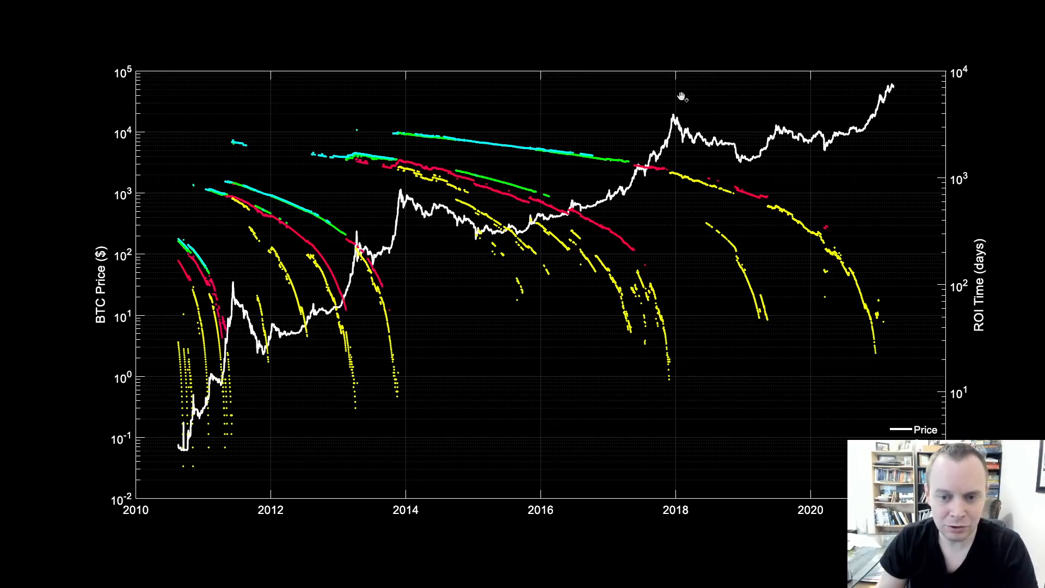
{"action": "mouse_move", "coordinate": [587, 175]}
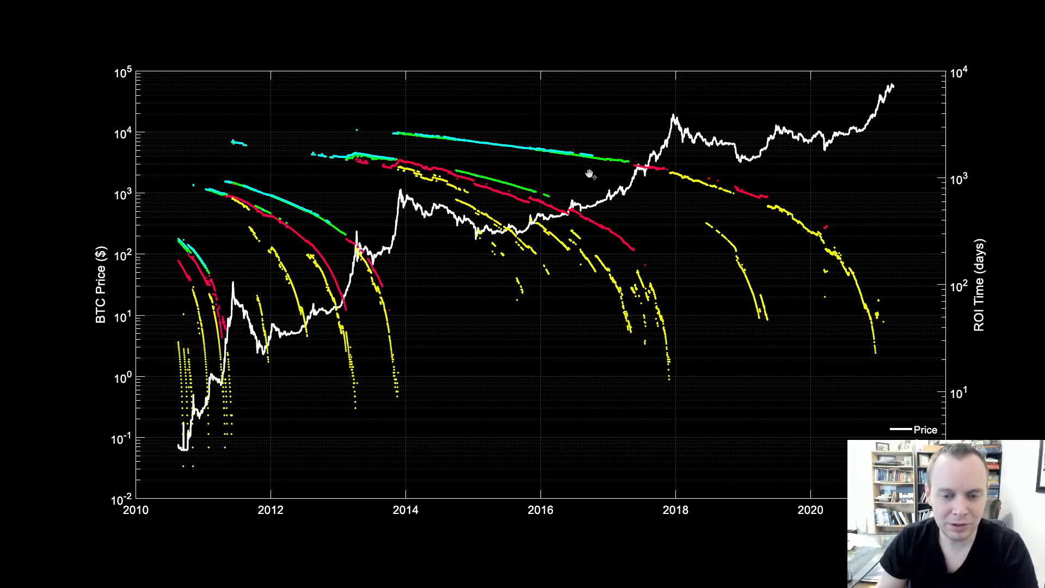
{"action": "mouse_move", "coordinate": [596, 161]}
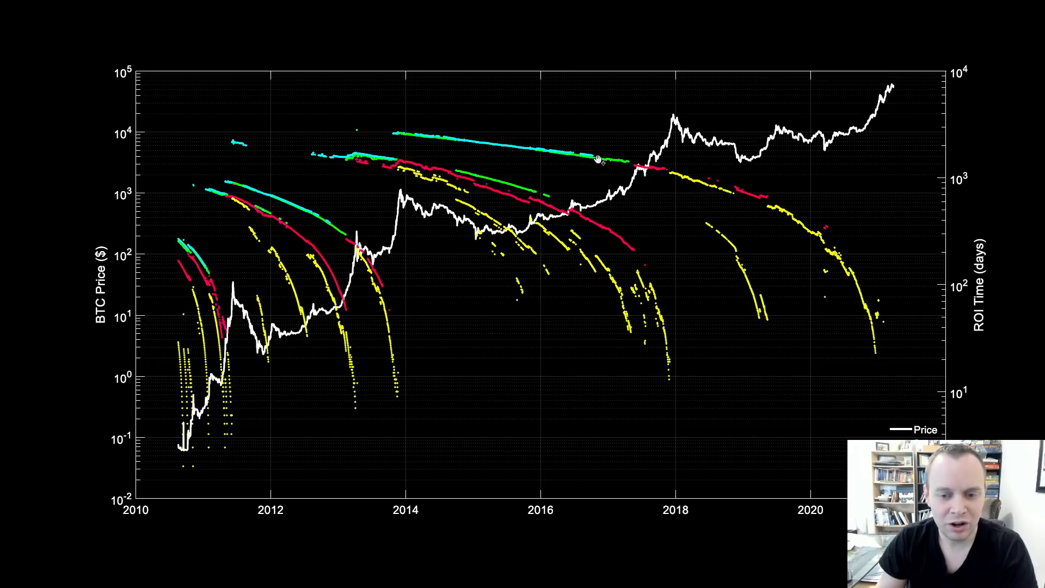
{"action": "mouse_move", "coordinate": [589, 213]}
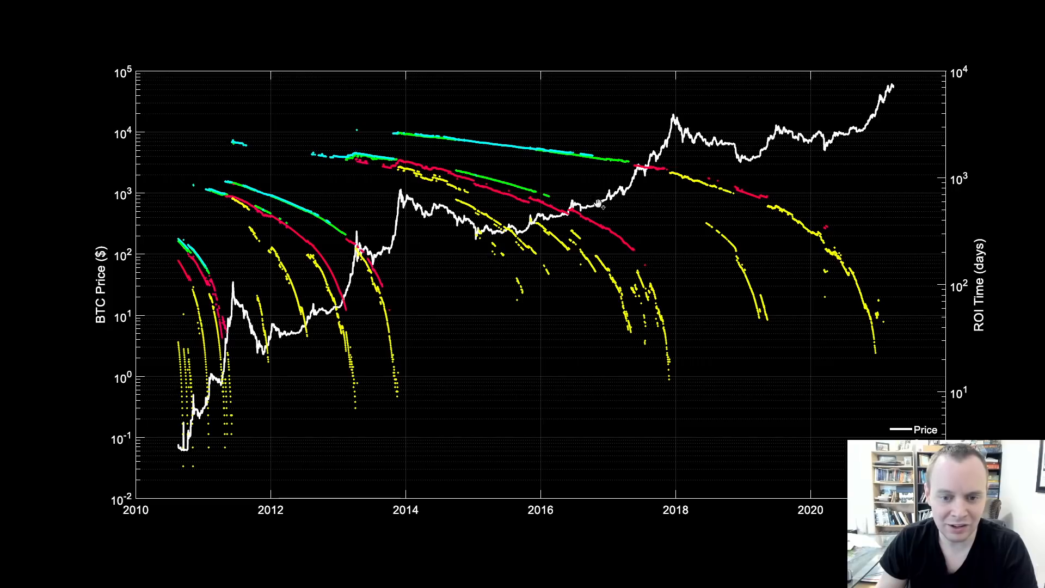
{"action": "mouse_move", "coordinate": [597, 204]}
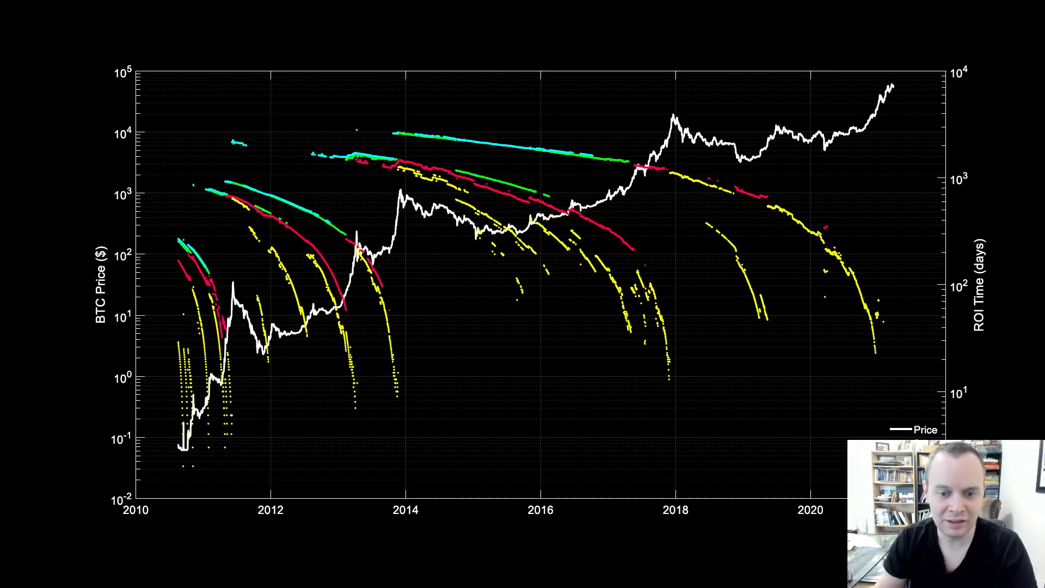
{"action": "mouse_move", "coordinate": [672, 223]}
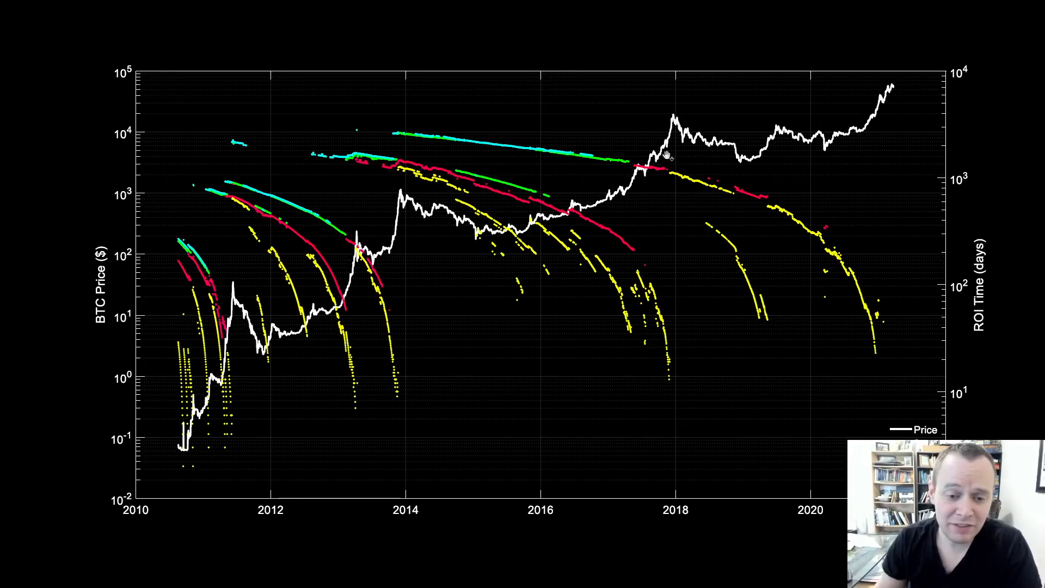
{"action": "mouse_move", "coordinate": [474, 250]}
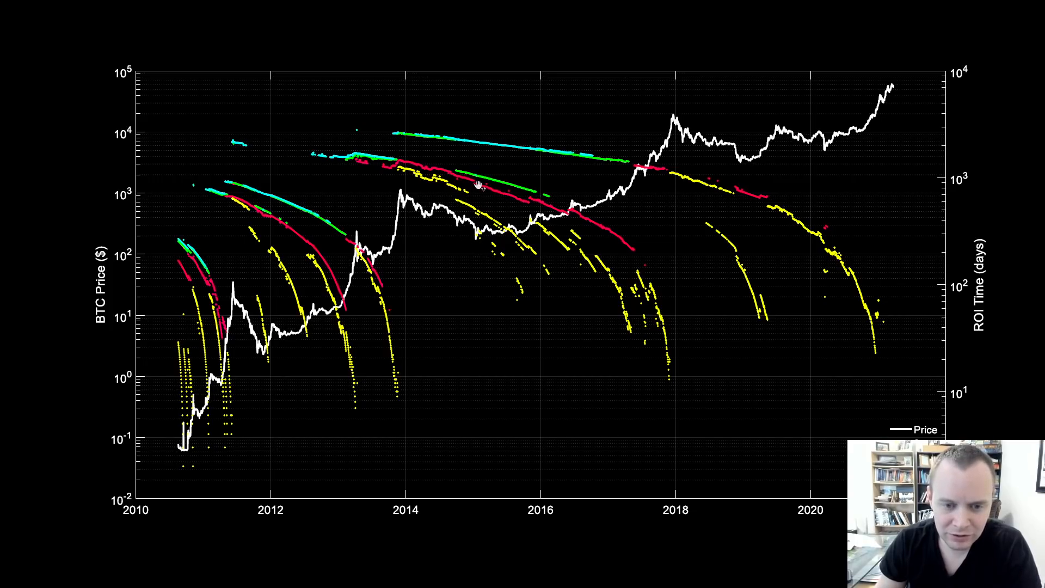
{"action": "mouse_move", "coordinate": [479, 251]}
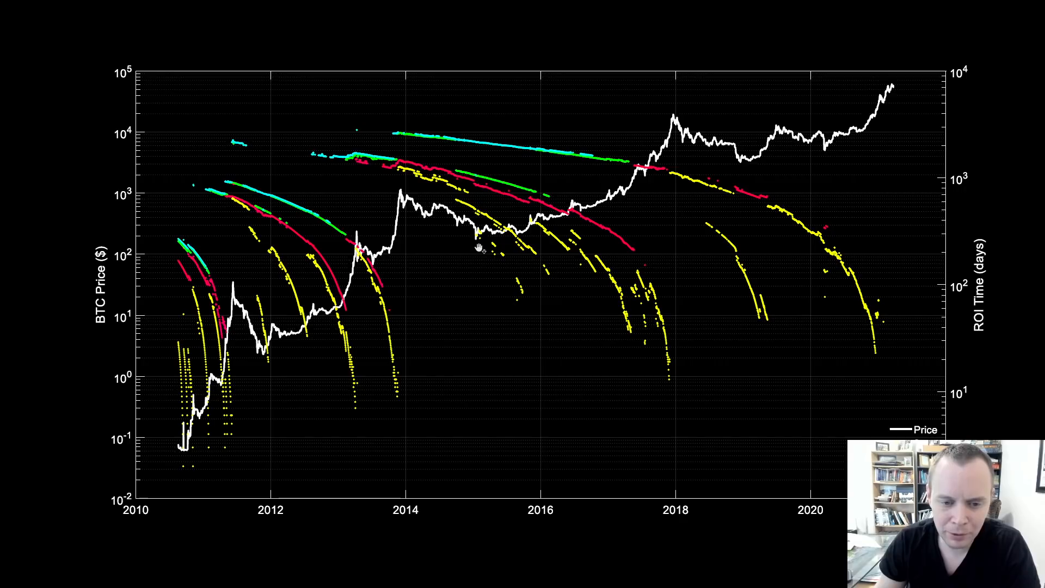
{"action": "mouse_move", "coordinate": [673, 100]}
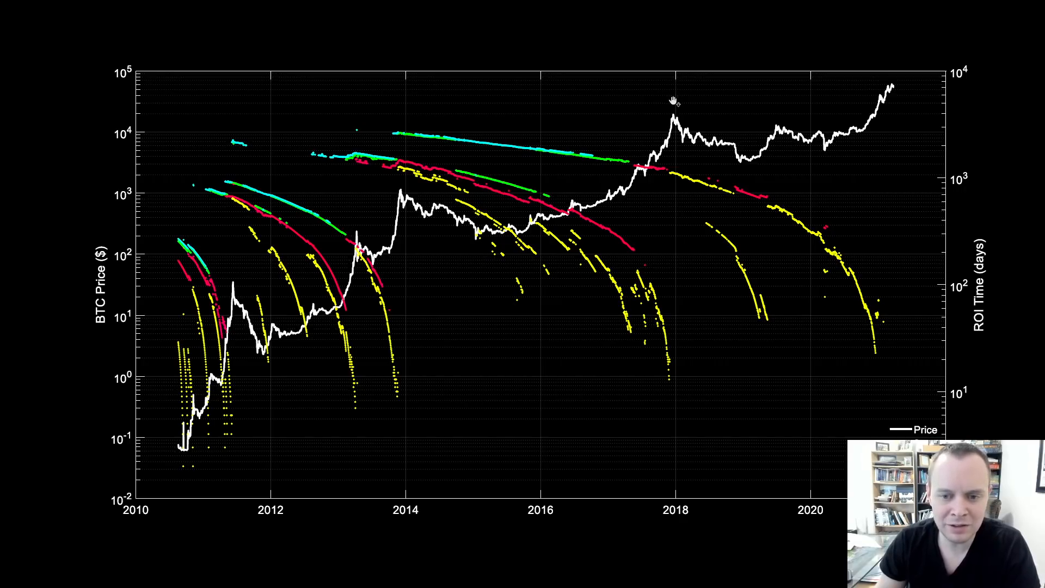
{"action": "mouse_move", "coordinate": [443, 239]}
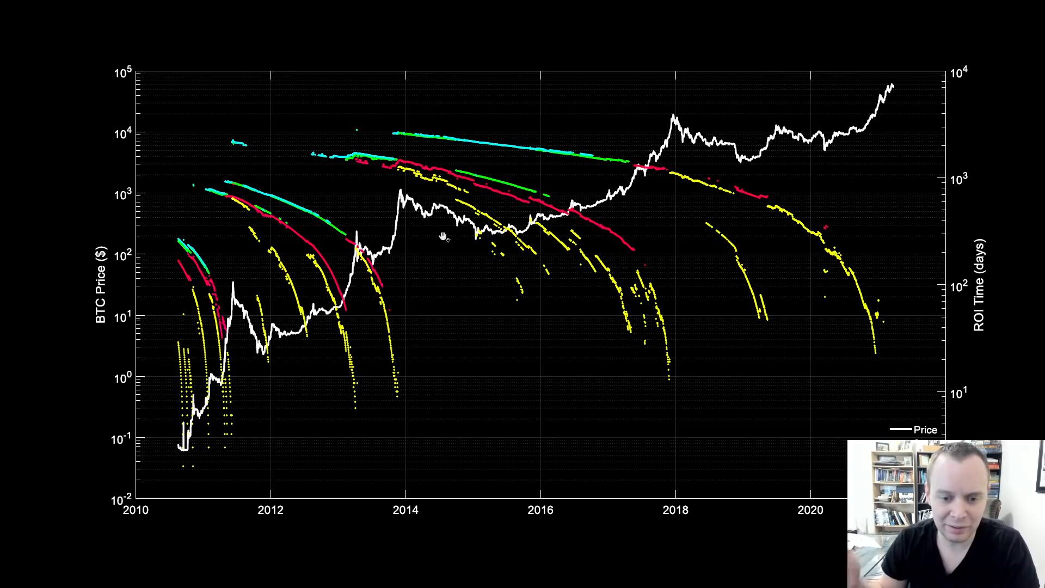
{"action": "mouse_move", "coordinate": [691, 111]}
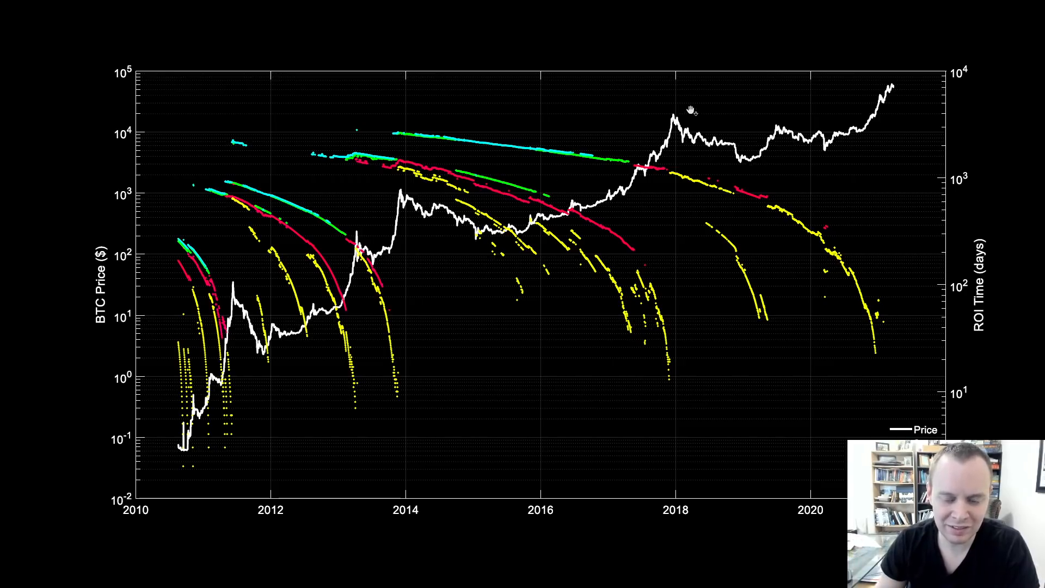
{"action": "mouse_move", "coordinate": [675, 129]}
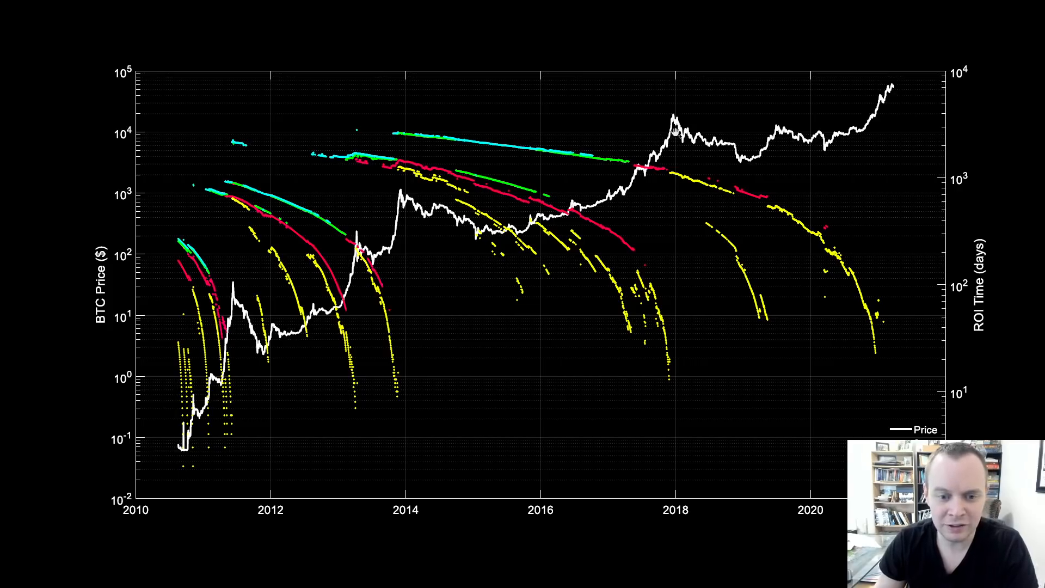
{"action": "mouse_move", "coordinate": [471, 177]}
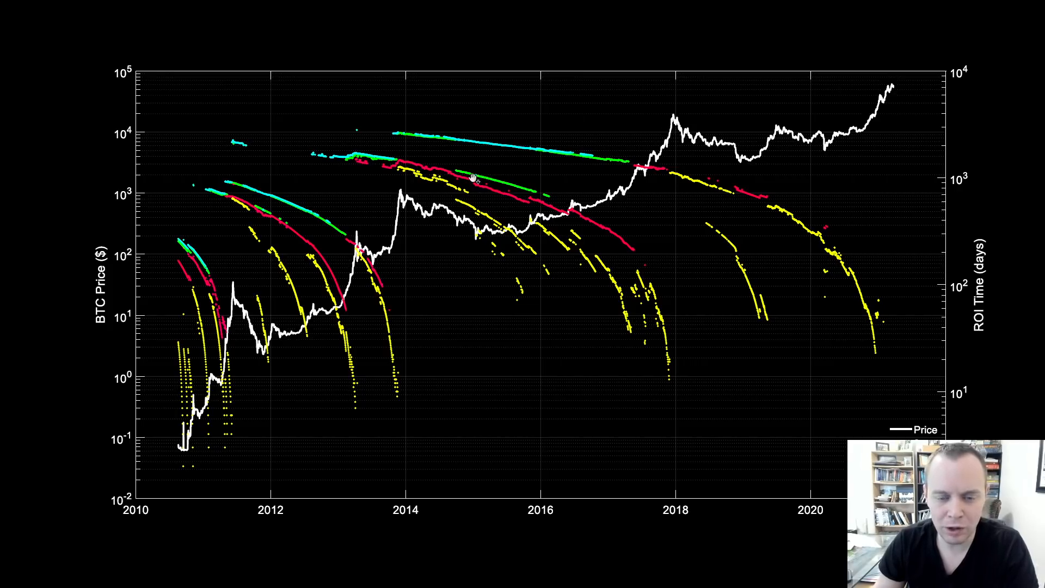
{"action": "mouse_move", "coordinate": [794, 163]}
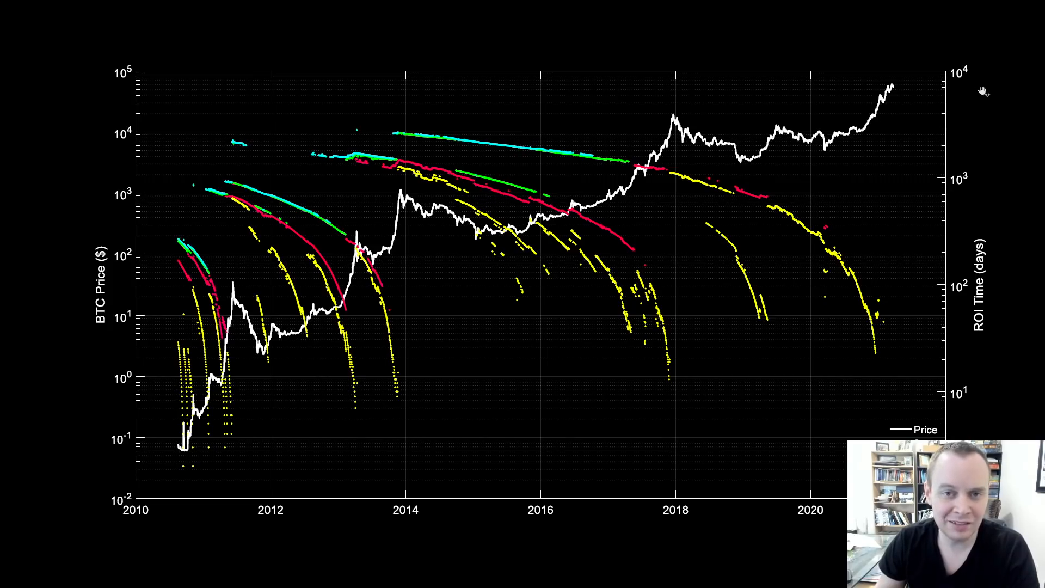
{"action": "mouse_move", "coordinate": [933, 76]}
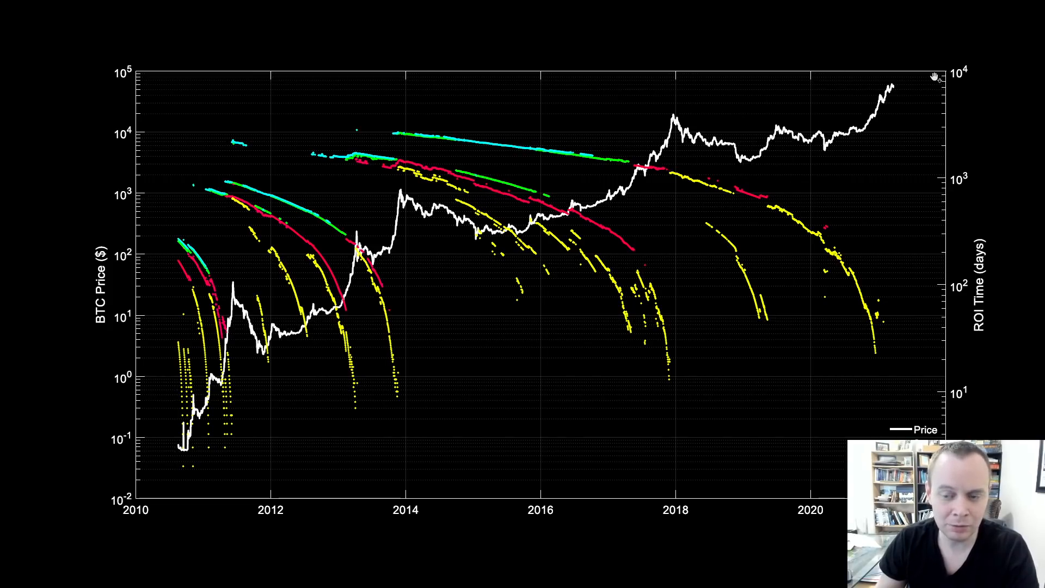